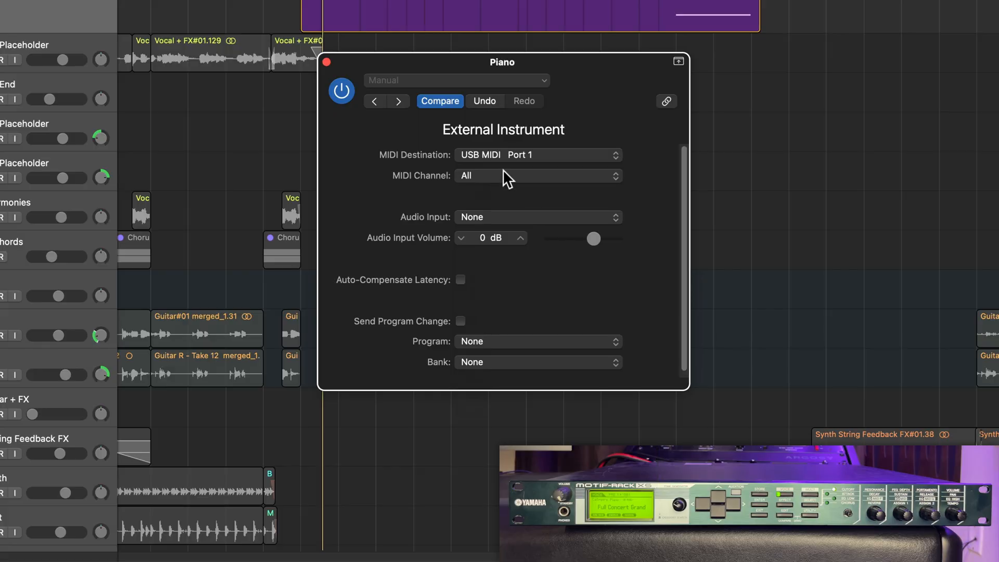
# Step: Turn on Auto-Compensate Latency and nudge the audio input volume on the Piano External Instrument
pyautogui.click(537, 175)
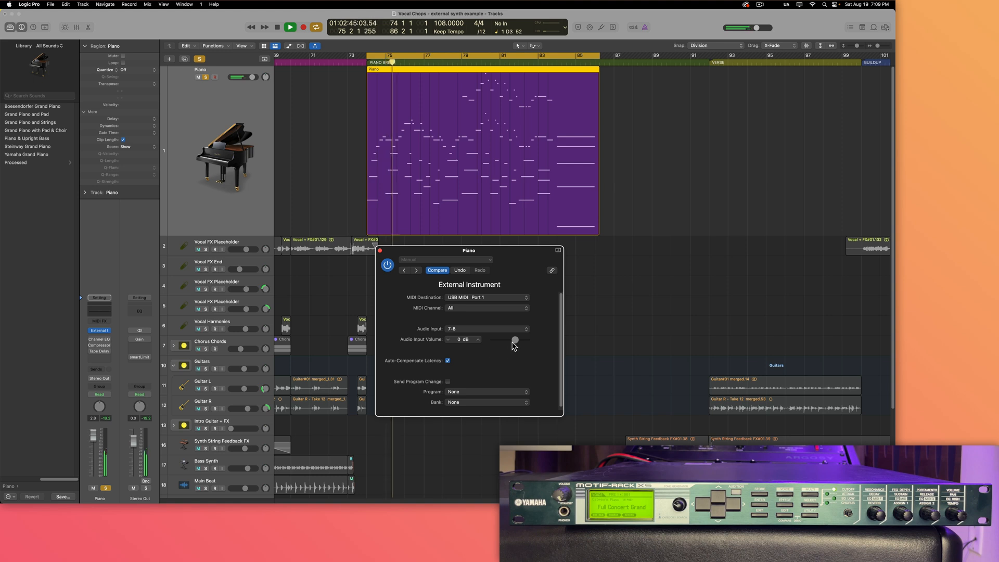
pyautogui.moveTo(515, 340); pyautogui.dragTo(522, 339)
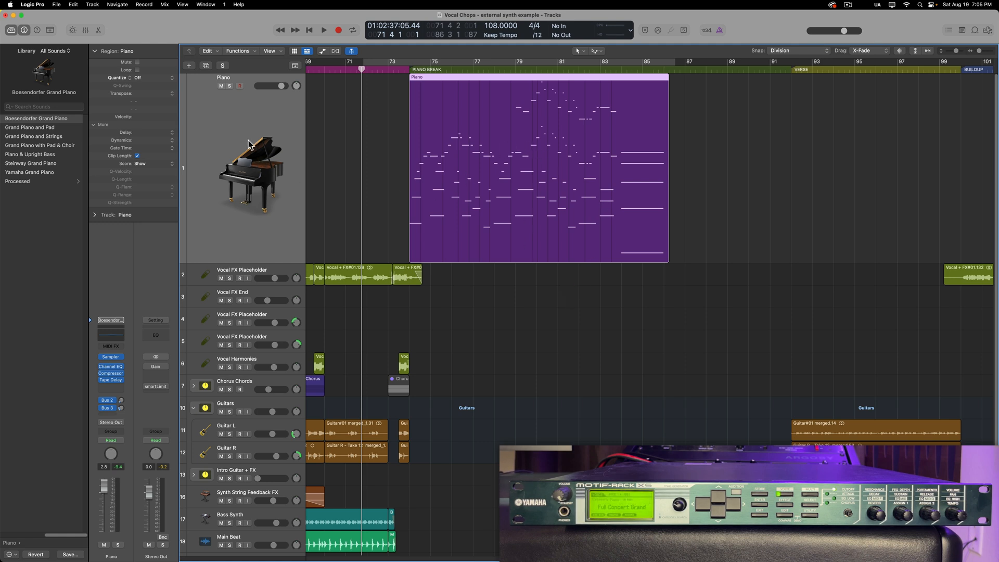
pyautogui.moveTo(294, 185)
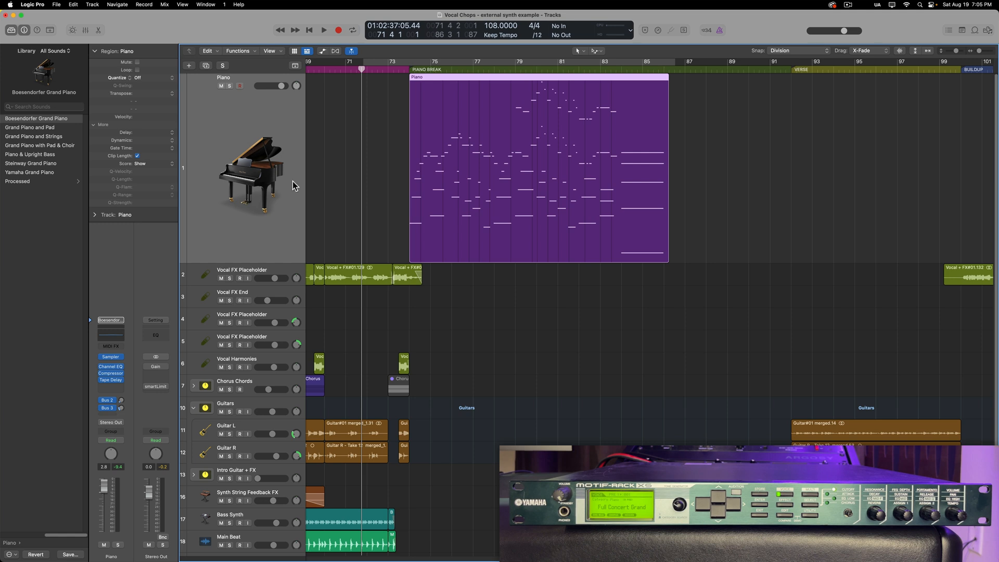
pyautogui.click(324, 30)
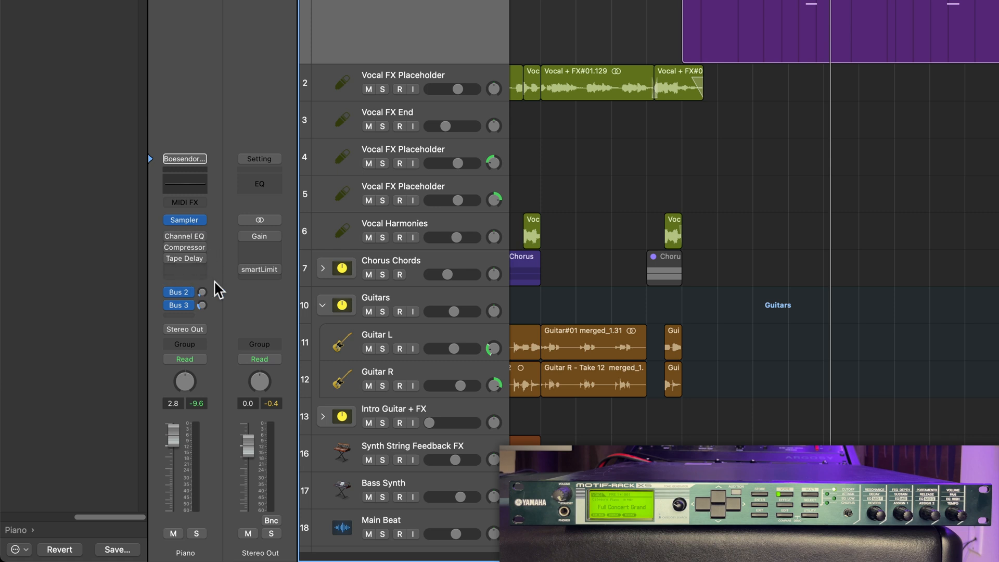
pyautogui.click(179, 291)
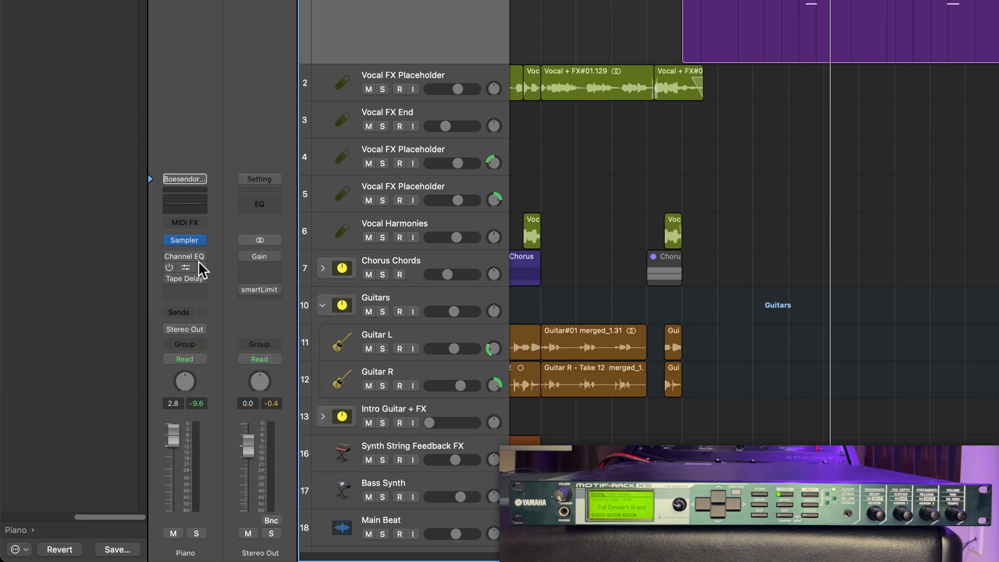
pyautogui.click(184, 240)
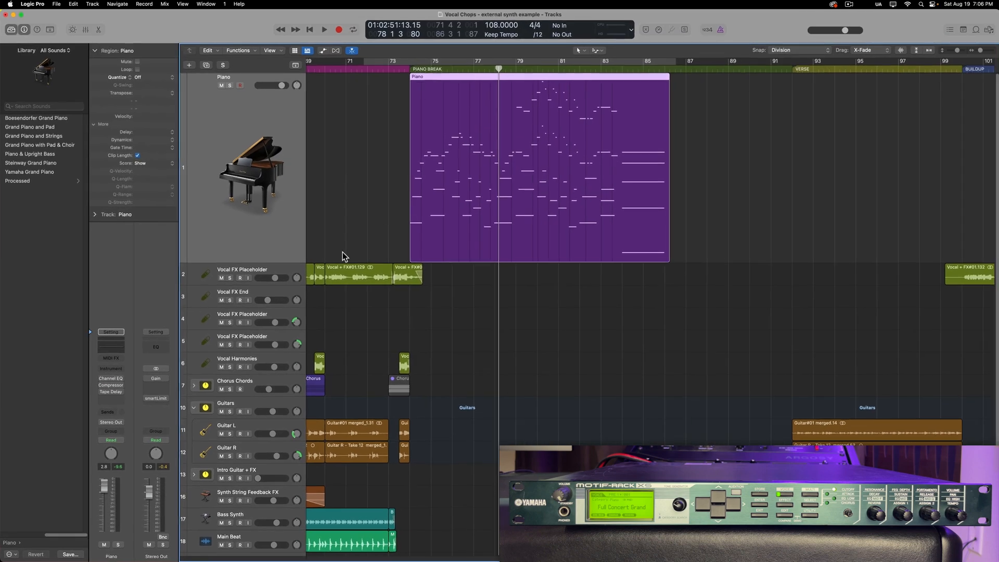
pyautogui.click(353, 30)
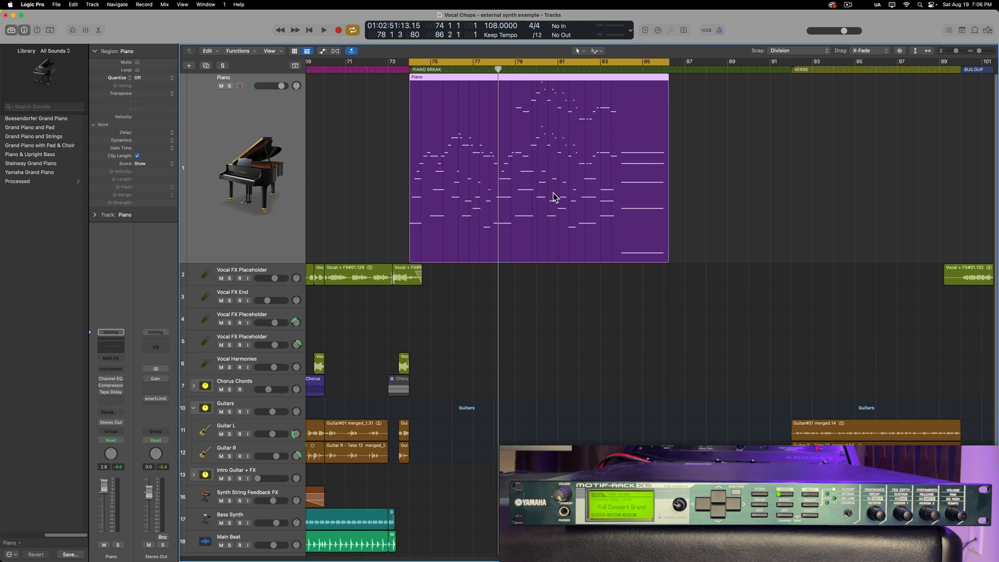
pyautogui.click(322, 30)
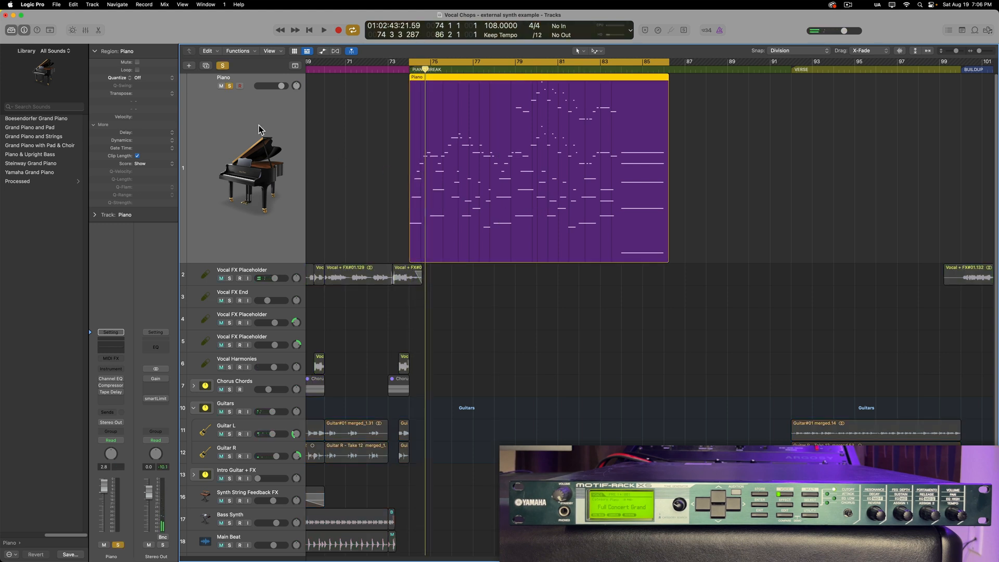
pyautogui.click(323, 30)
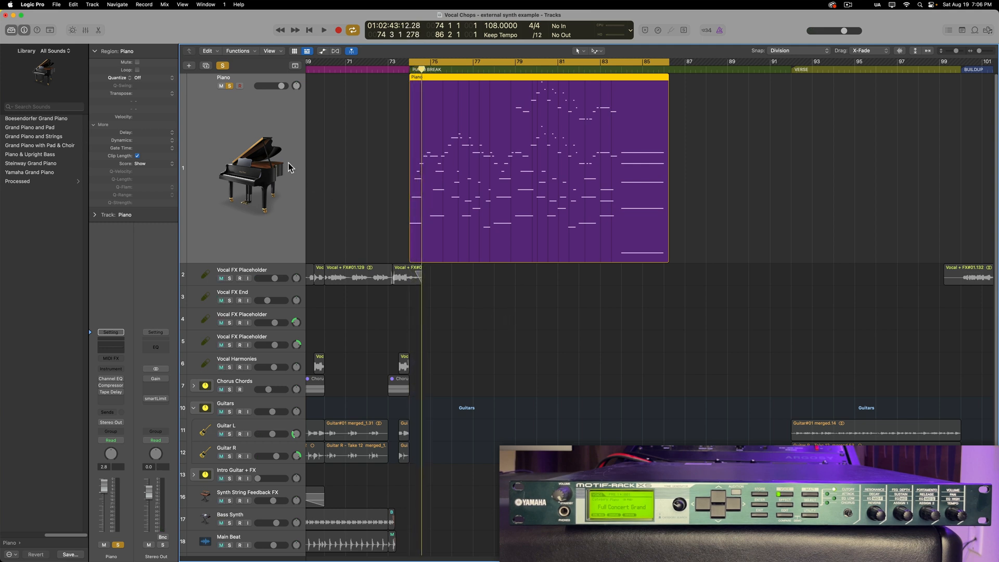
pyautogui.click(188, 65)
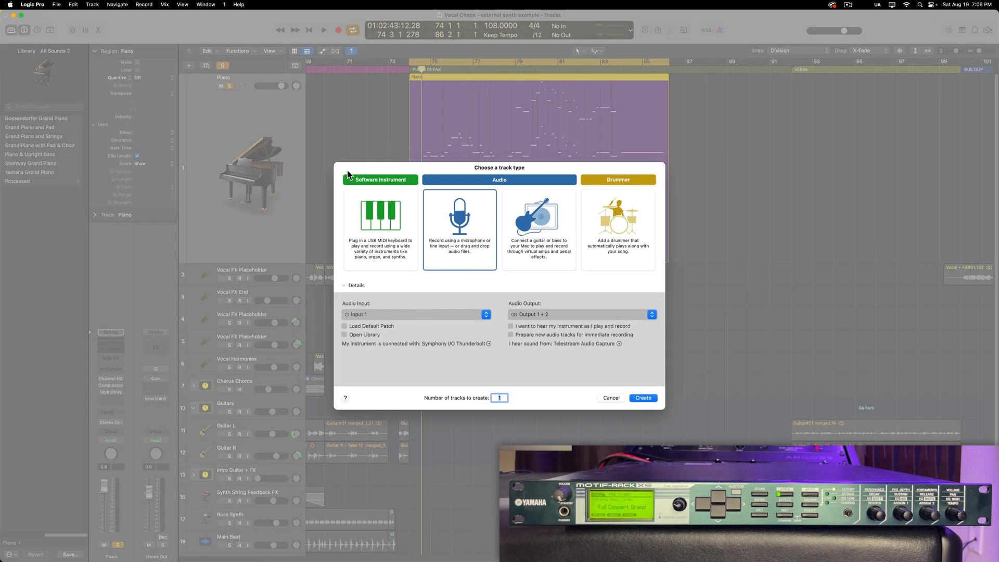
pyautogui.moveTo(396, 248)
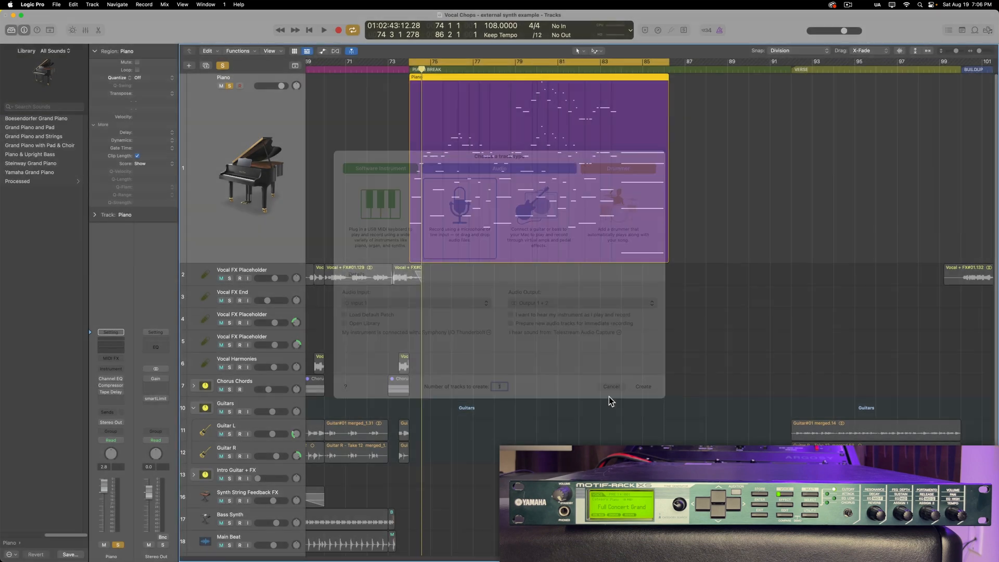
pyautogui.click(609, 386)
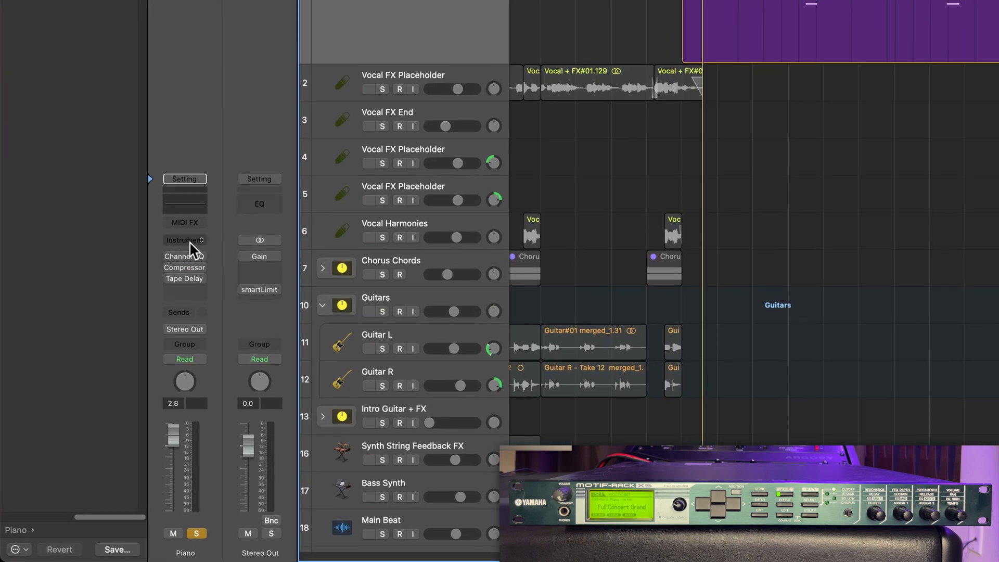
# Step: Load the stereo Utility > External Instrument plug-in in the Piano track's Instrument slot
pyautogui.click(184, 239)
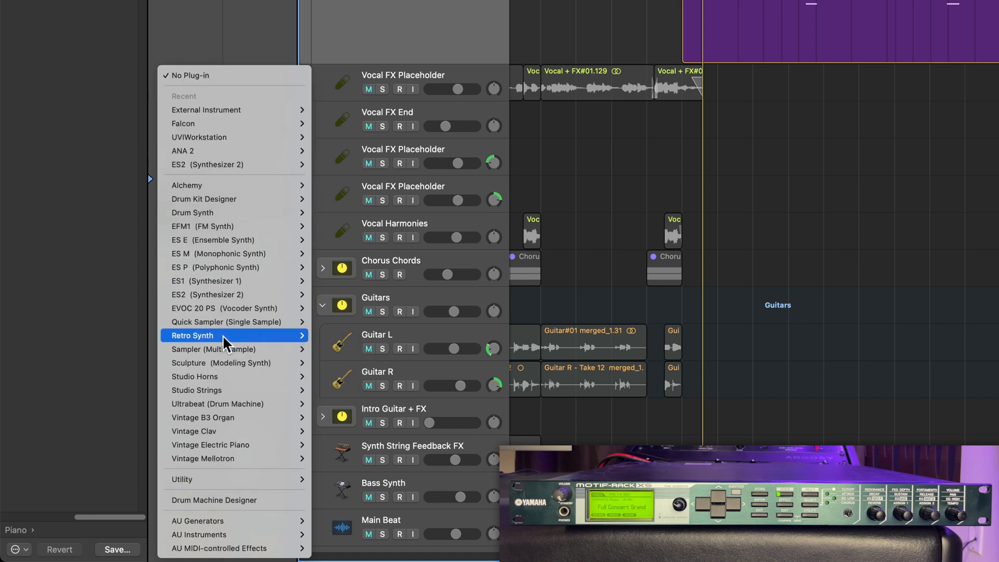
pyautogui.moveTo(181, 479)
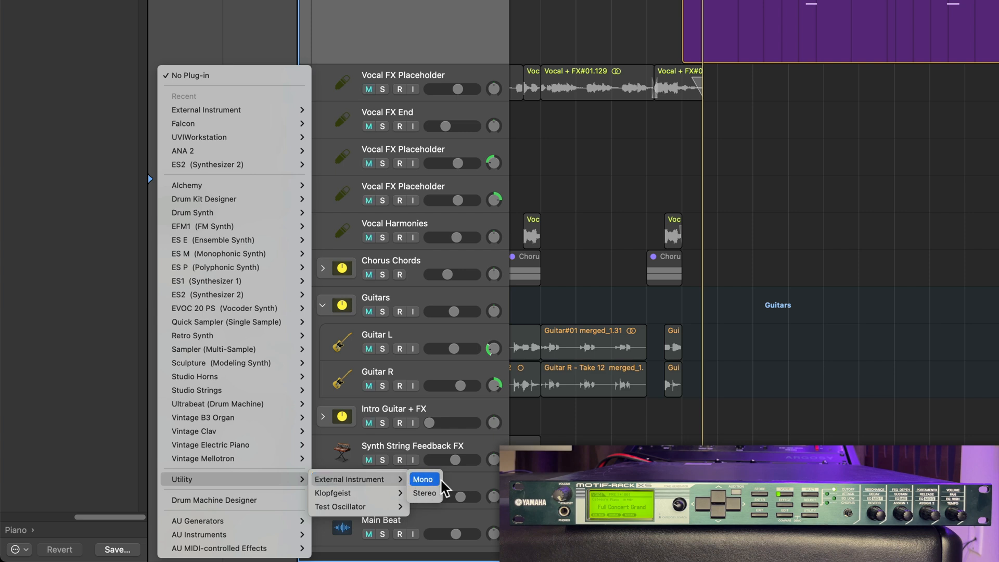
pyautogui.moveTo(424, 492)
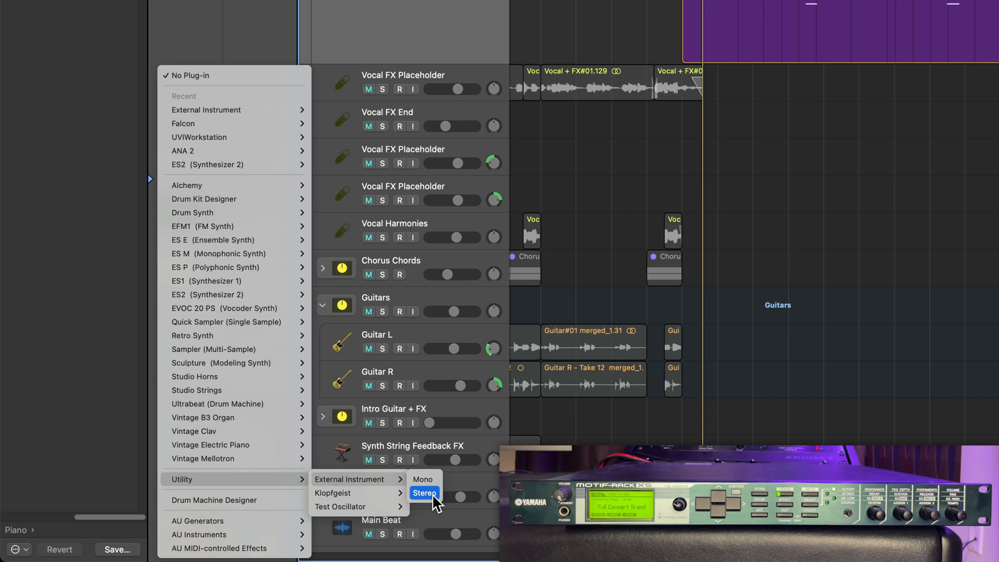
pyautogui.click(424, 492)
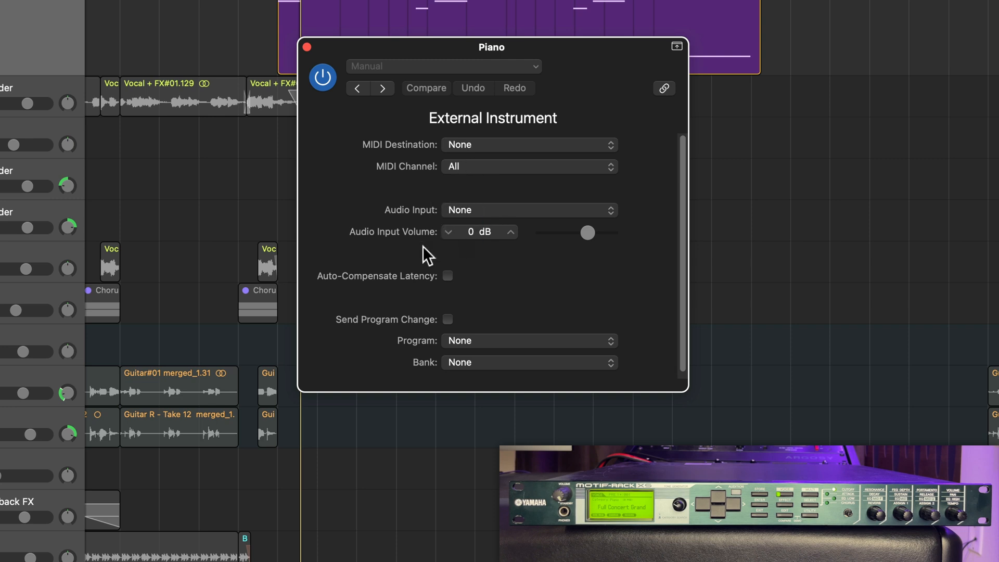
pyautogui.moveTo(625, 258)
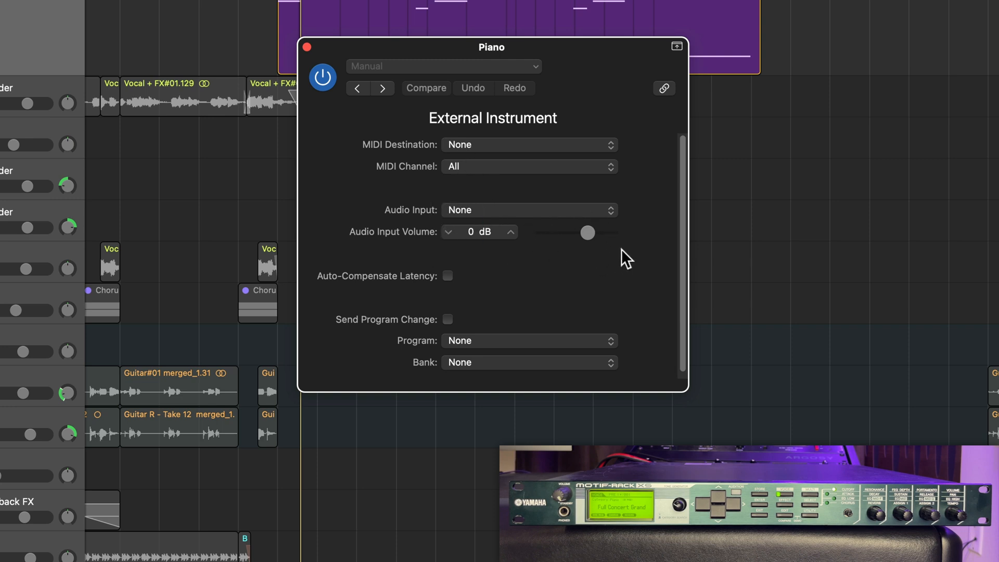
pyautogui.moveTo(458, 283)
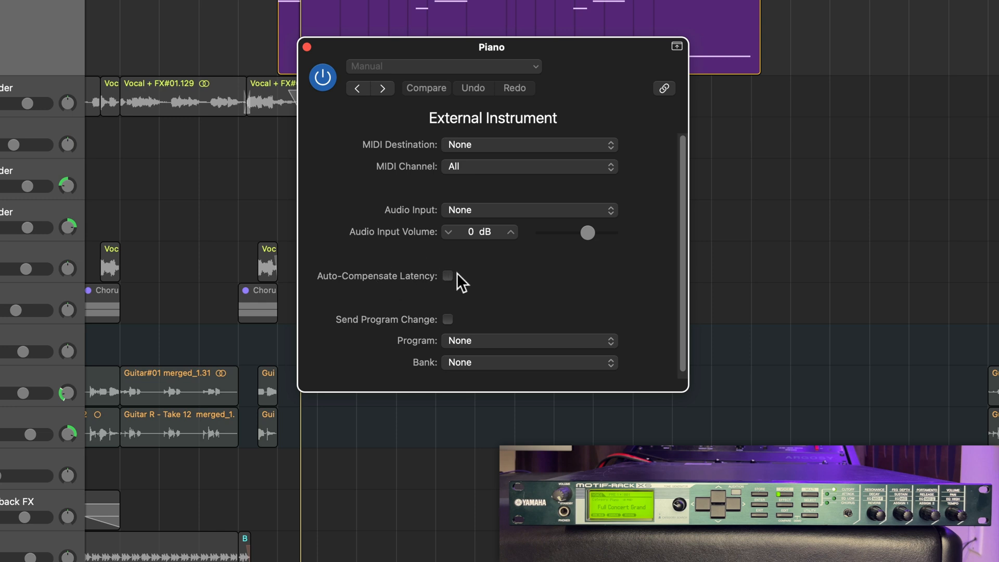
pyautogui.moveTo(566, 382)
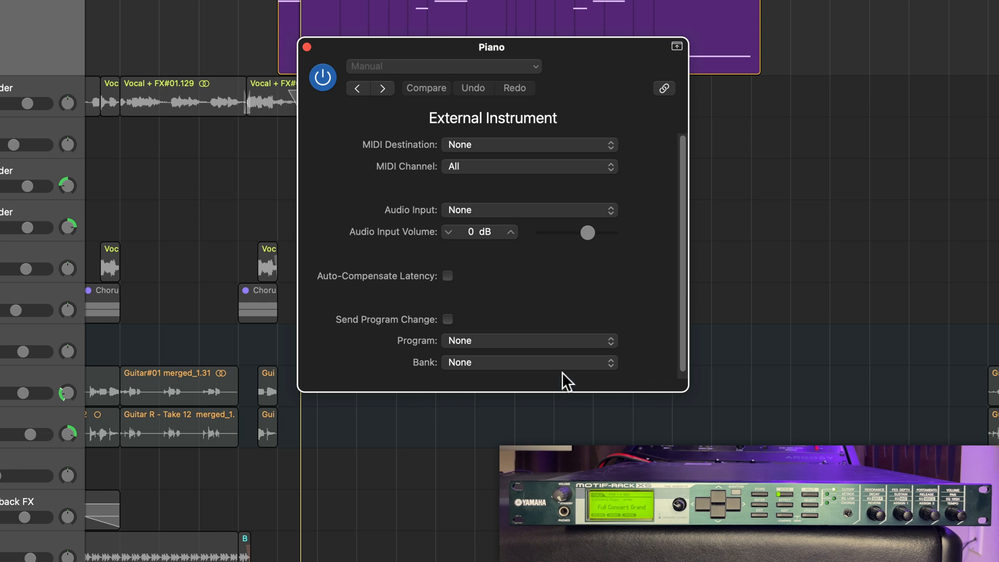
pyautogui.moveTo(538, 298)
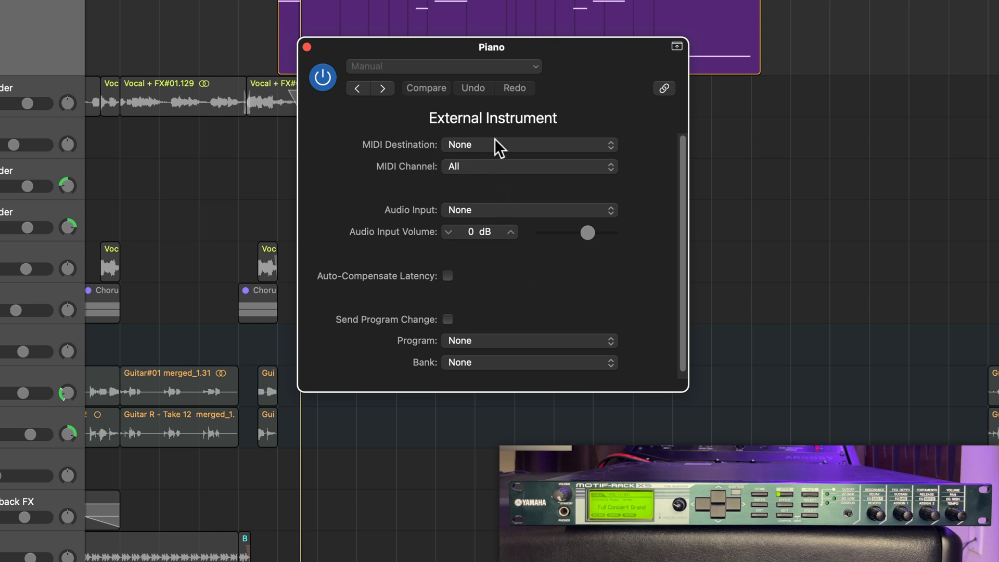
# Step: Set the External Instrument's MIDI Destination to USB MIDI Port 1
pyautogui.click(528, 144)
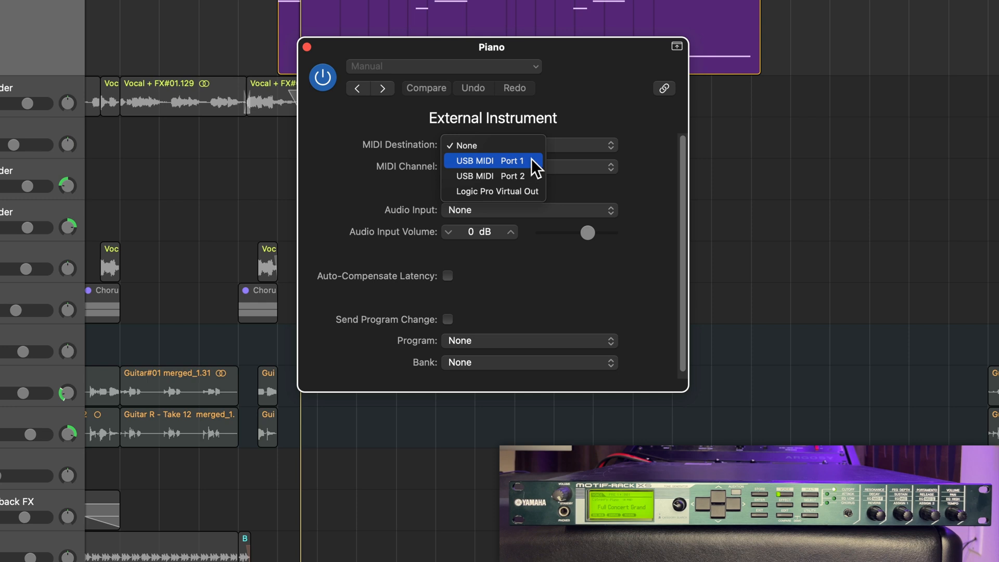
pyautogui.moveTo(520, 167)
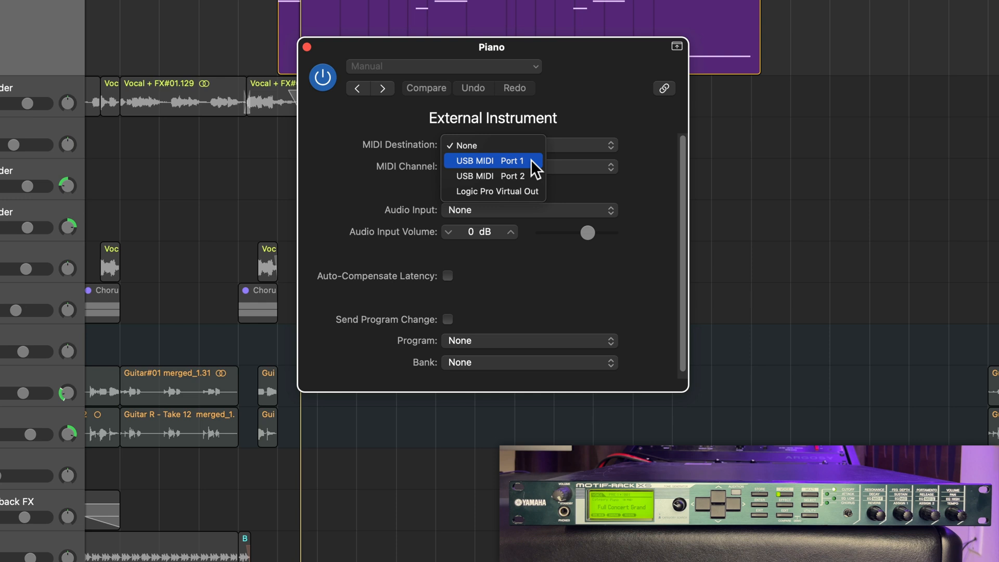
pyautogui.moveTo(481, 175)
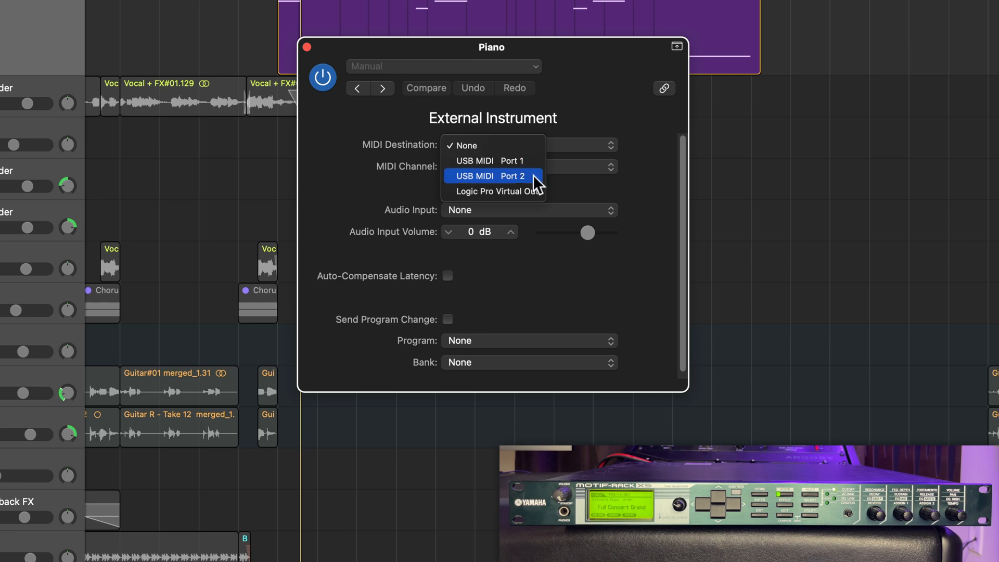
pyautogui.moveTo(481, 160)
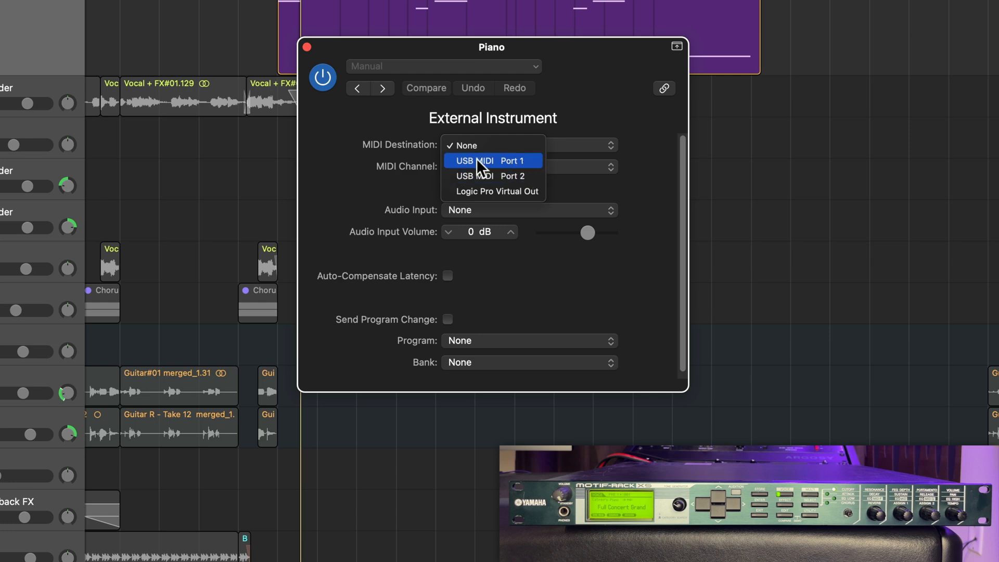
pyautogui.click(489, 160)
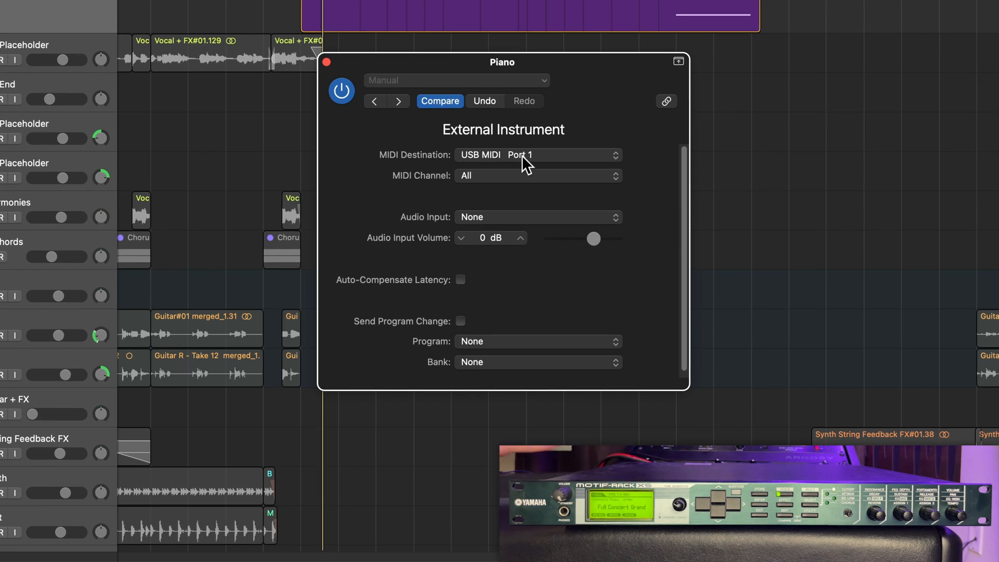
pyautogui.click(537, 174)
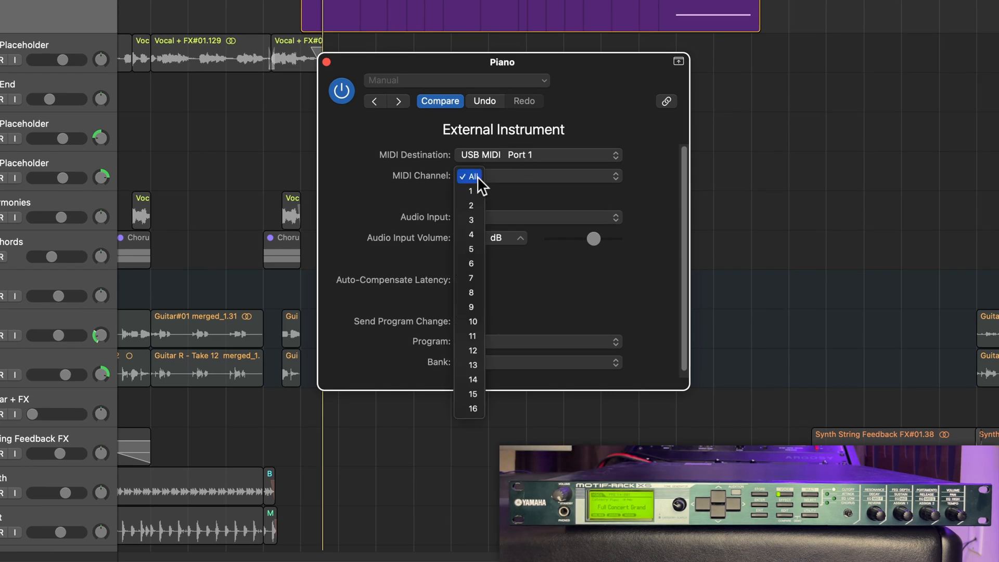
pyautogui.click(470, 177)
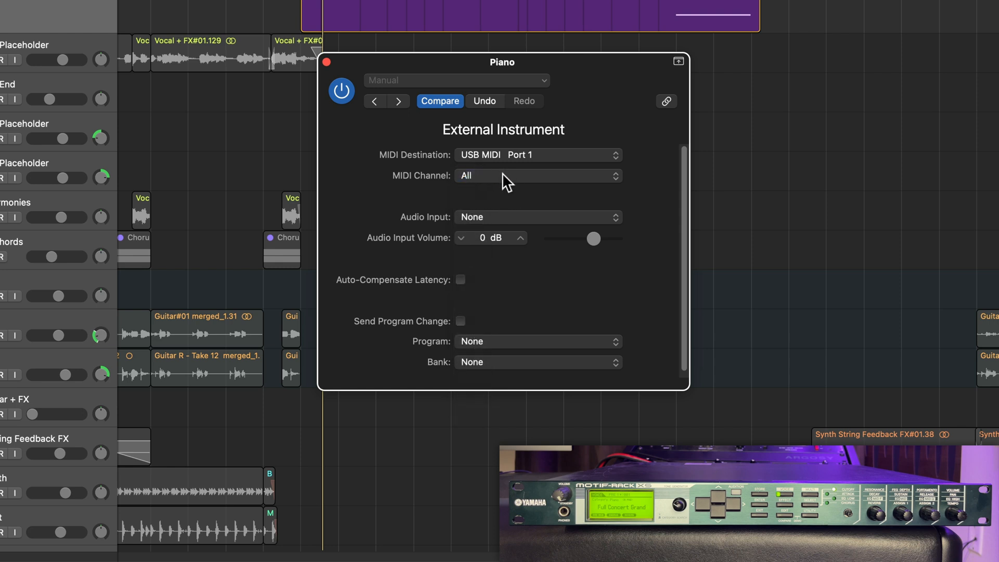
pyautogui.click(536, 175)
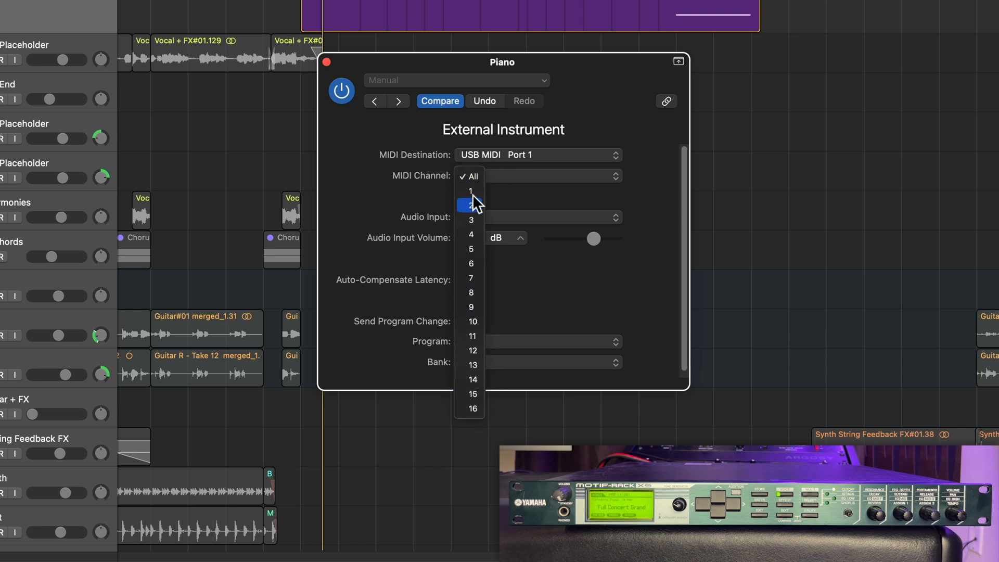
pyautogui.click(471, 177)
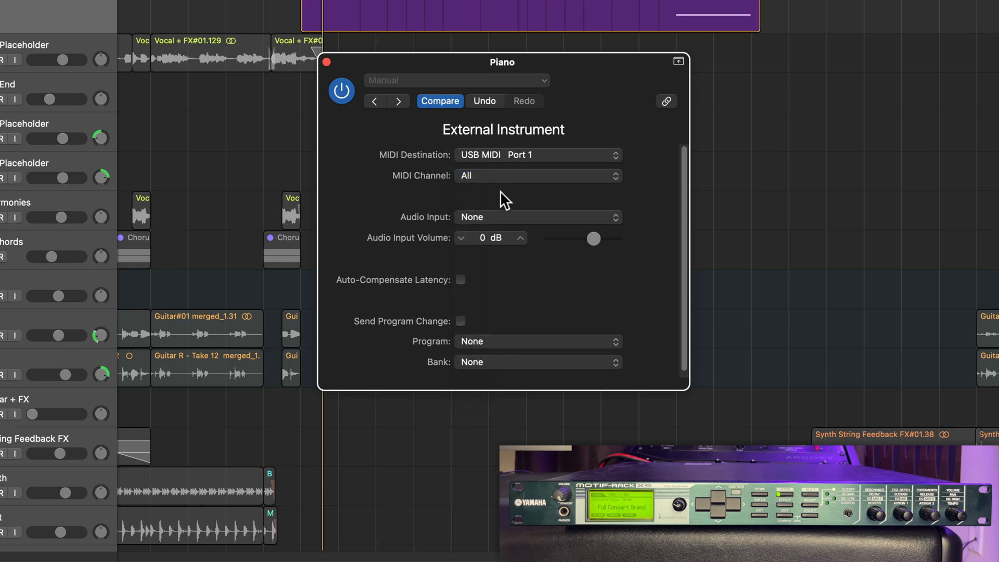
pyautogui.click(537, 175)
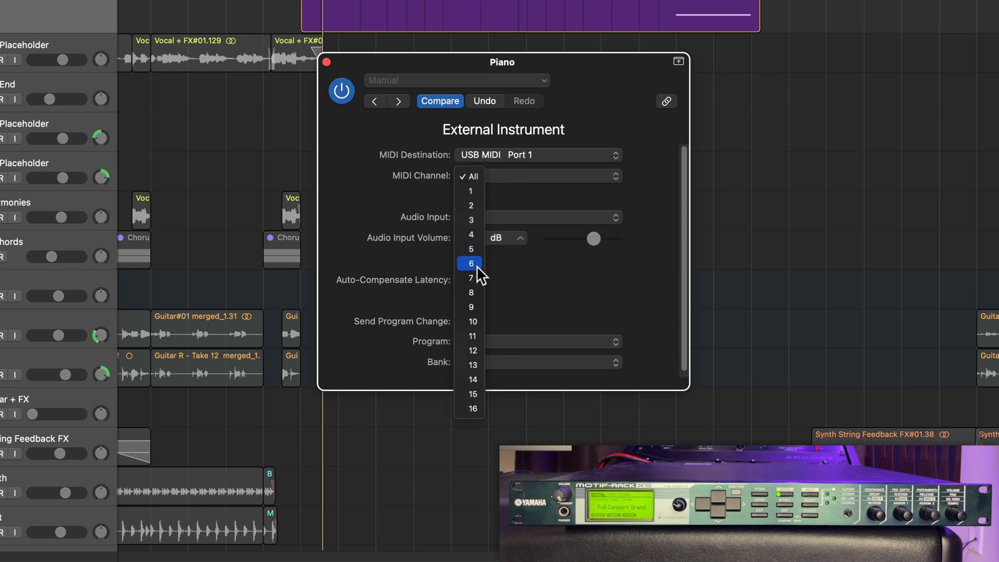
pyautogui.moveTo(472, 191)
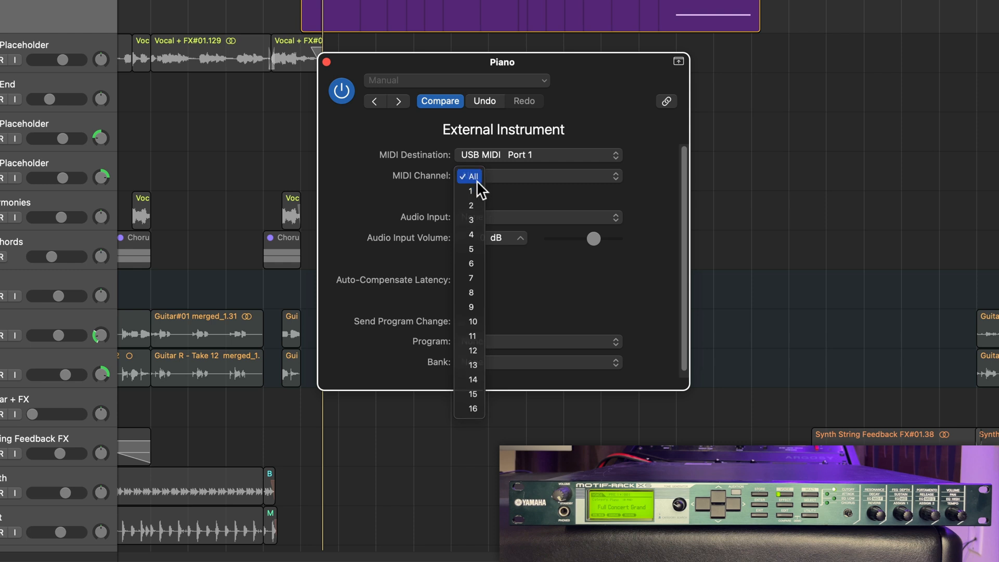
pyautogui.click(470, 177)
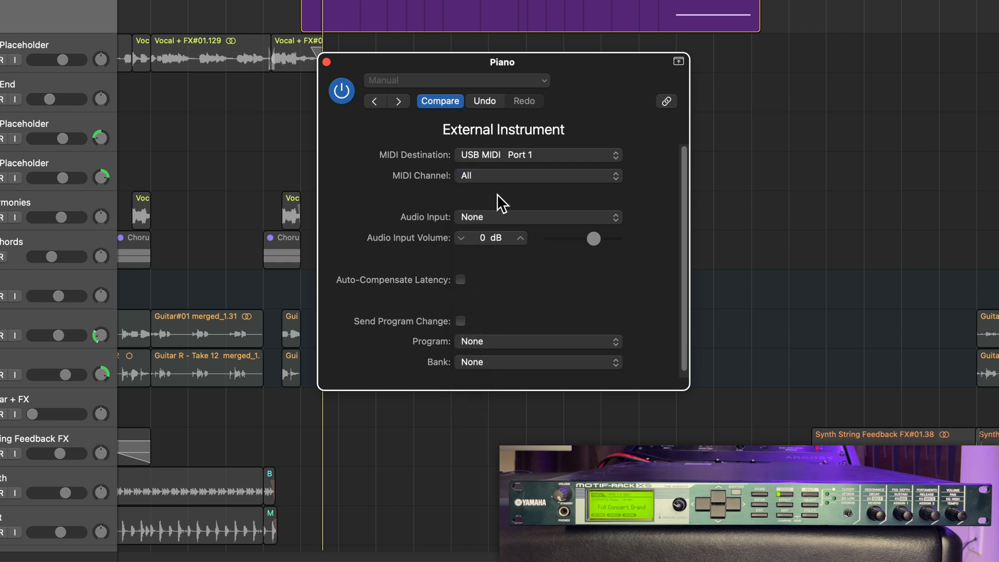
pyautogui.click(537, 216)
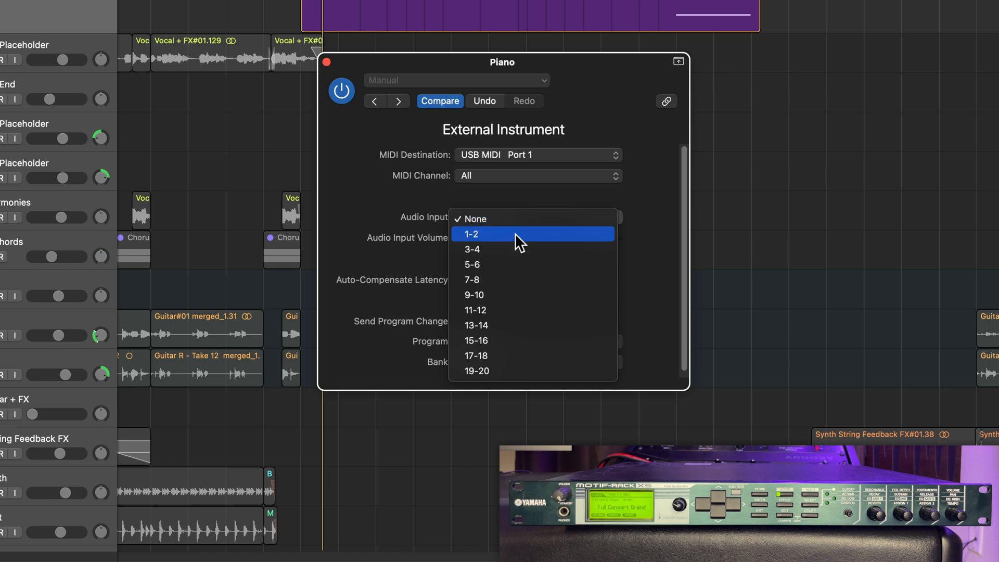
pyautogui.moveTo(515, 279)
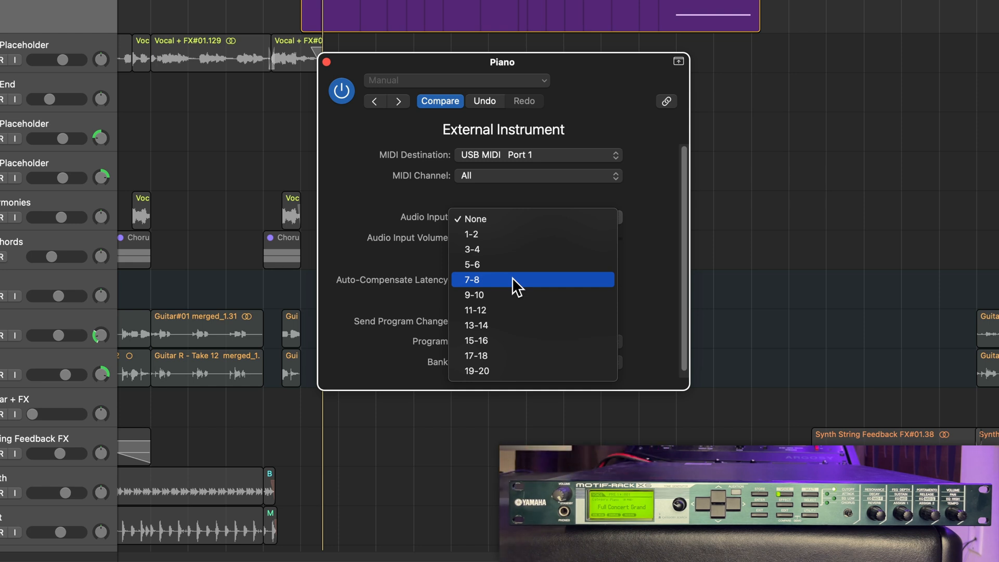
# Step: Set Audio Input to 7-8 and enable Auto-Compensate Latency on the External Instrument
pyautogui.click(471, 279)
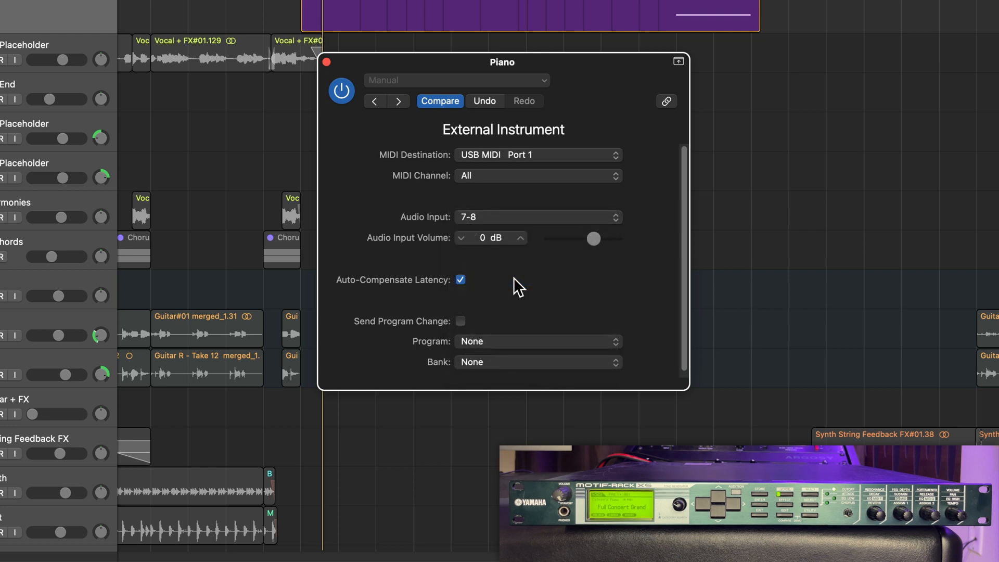
pyautogui.moveTo(513, 290)
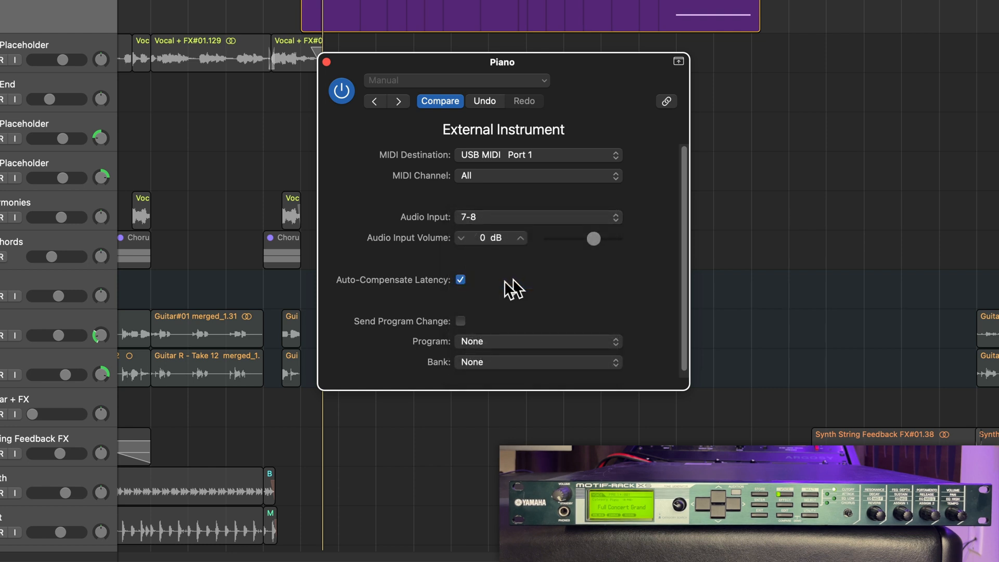
pyautogui.moveTo(430, 268)
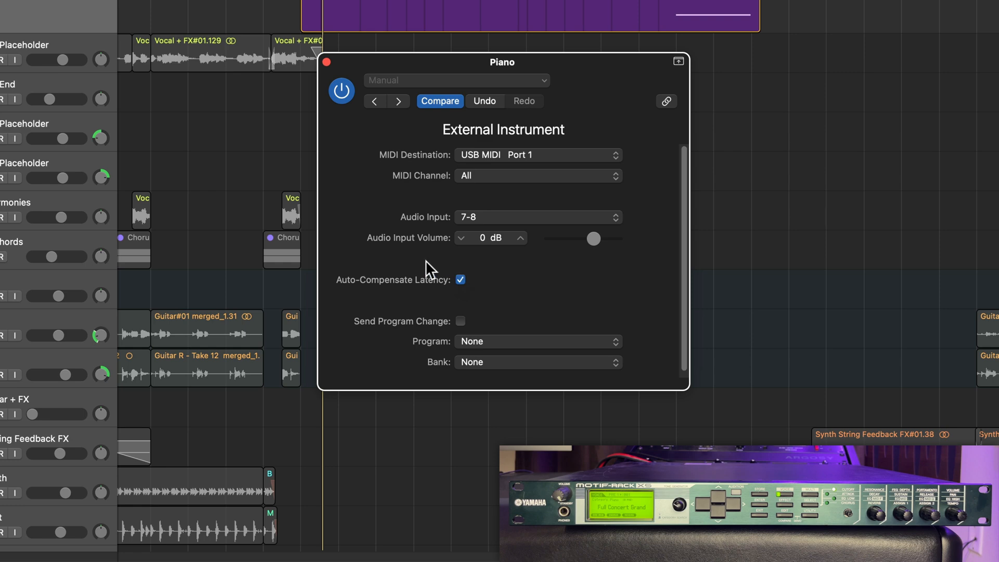
pyautogui.moveTo(492, 226)
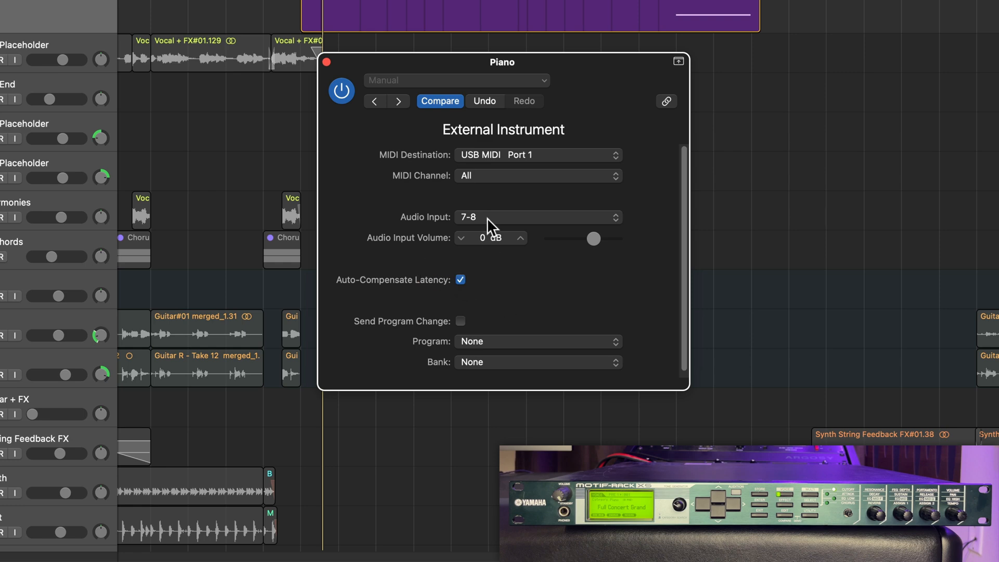
pyautogui.click(537, 216)
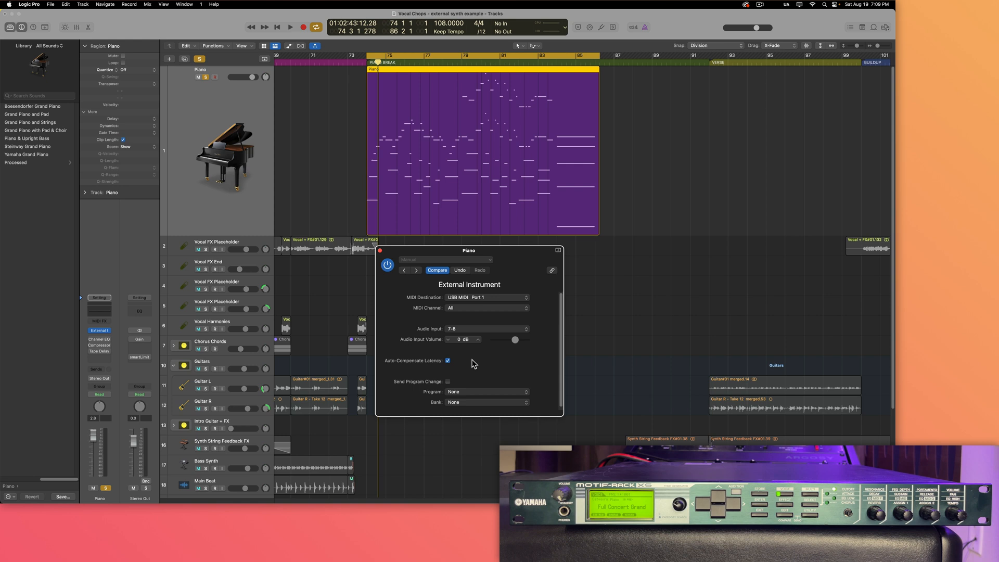
# Step: Play the song and raise the audio input volume to about +11 dB, settling at +8 dB, then stop
pyautogui.click(290, 27)
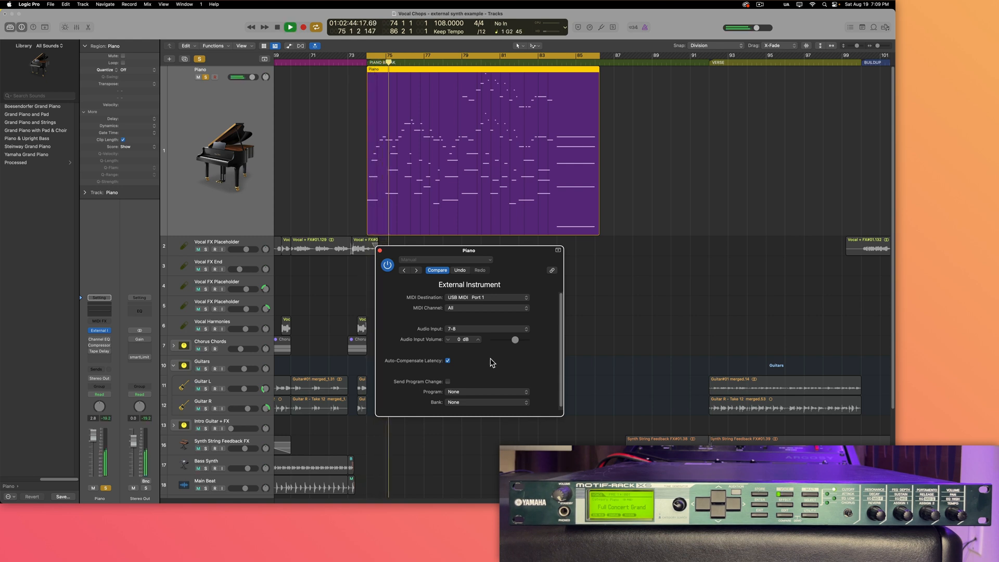
pyautogui.moveTo(515, 339); pyautogui.dragTo(522, 339)
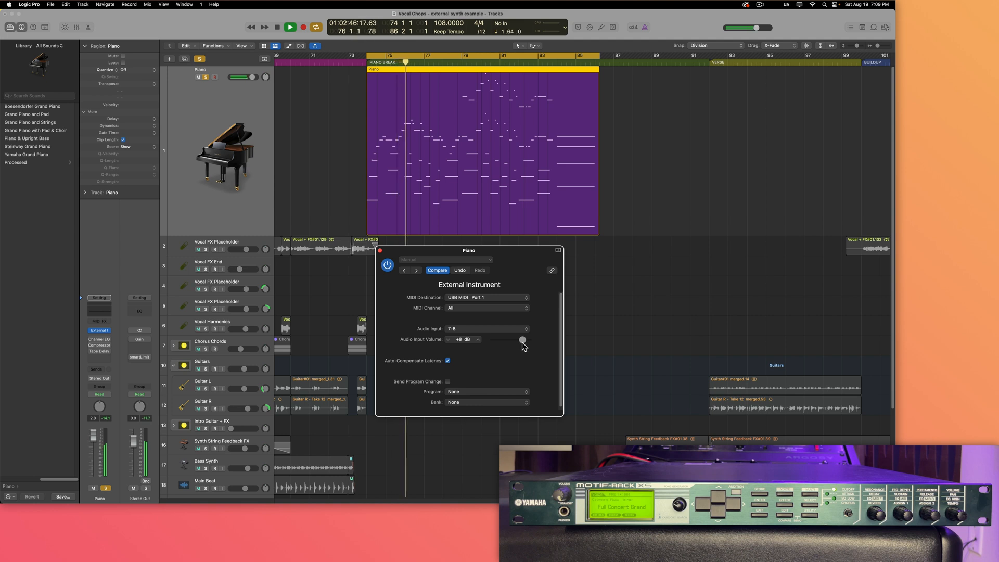
pyautogui.moveTo(522, 339); pyautogui.dragTo(521, 340)
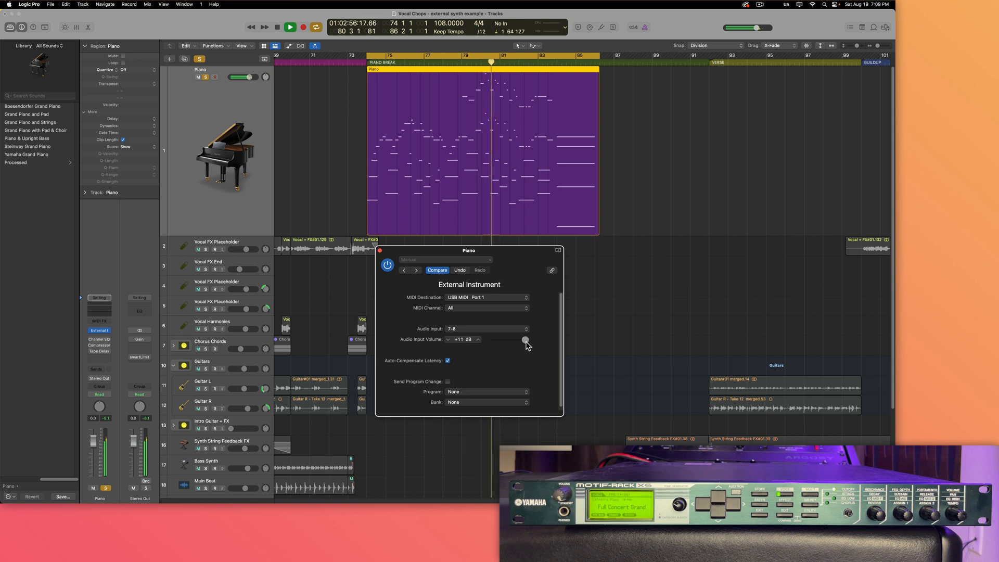
pyautogui.moveTo(524, 340); pyautogui.dragTo(523, 339)
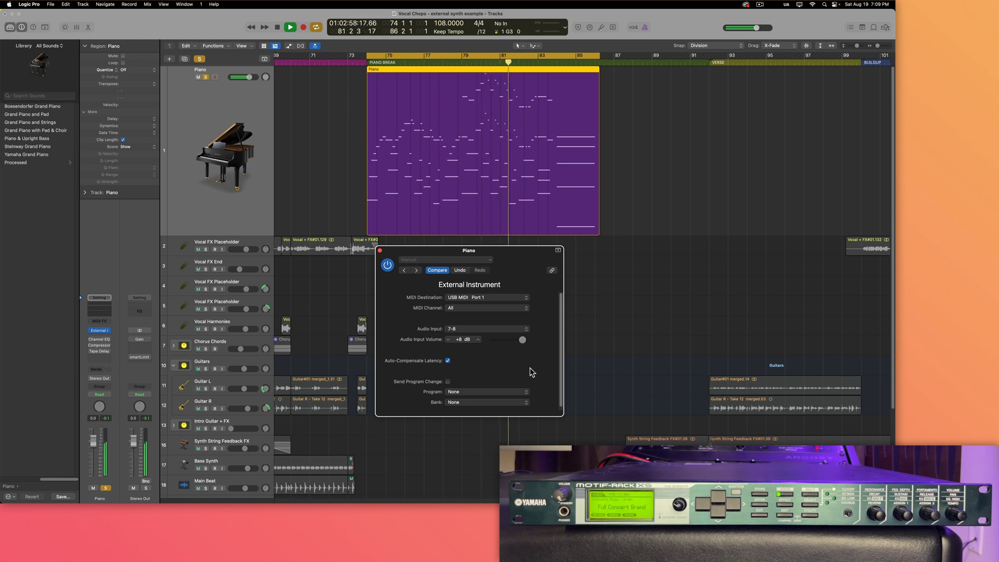
pyautogui.click(277, 27)
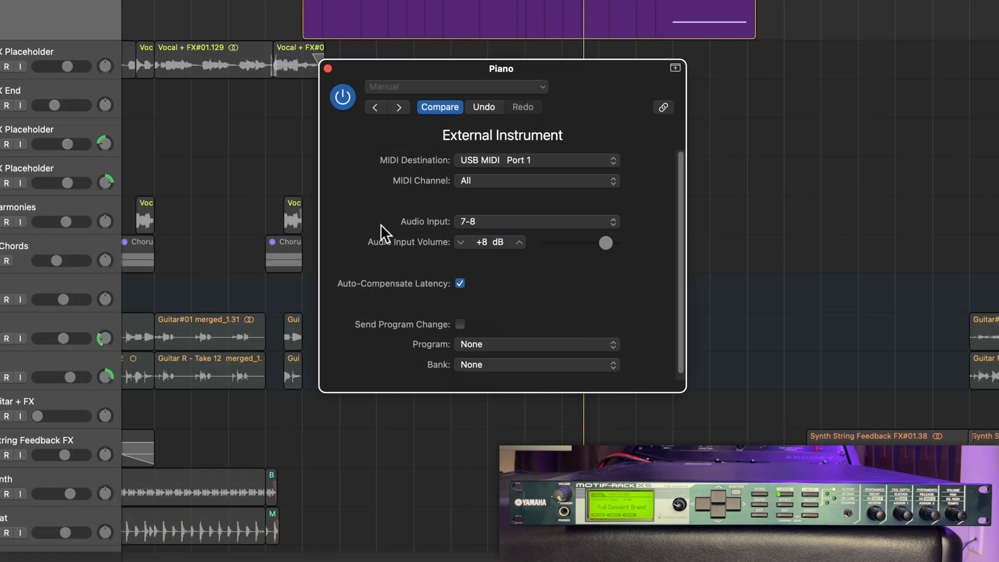
pyautogui.moveTo(605, 243)
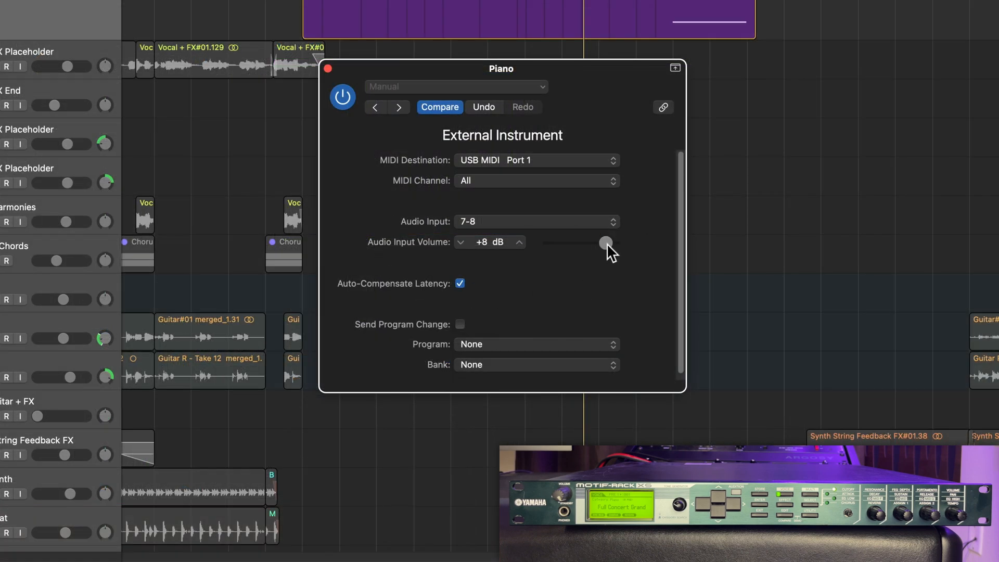
pyautogui.moveTo(599, 267)
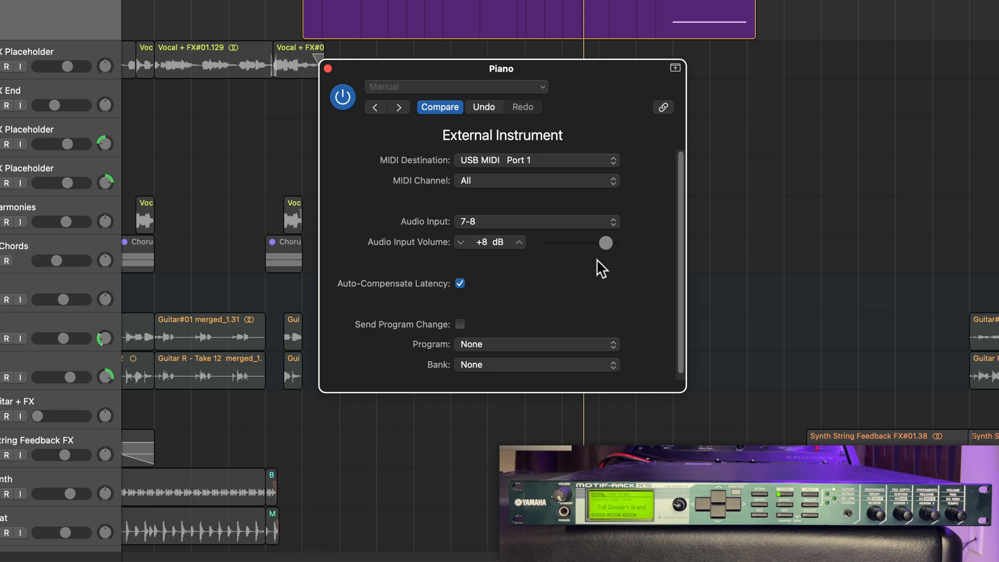
pyautogui.moveTo(623, 257)
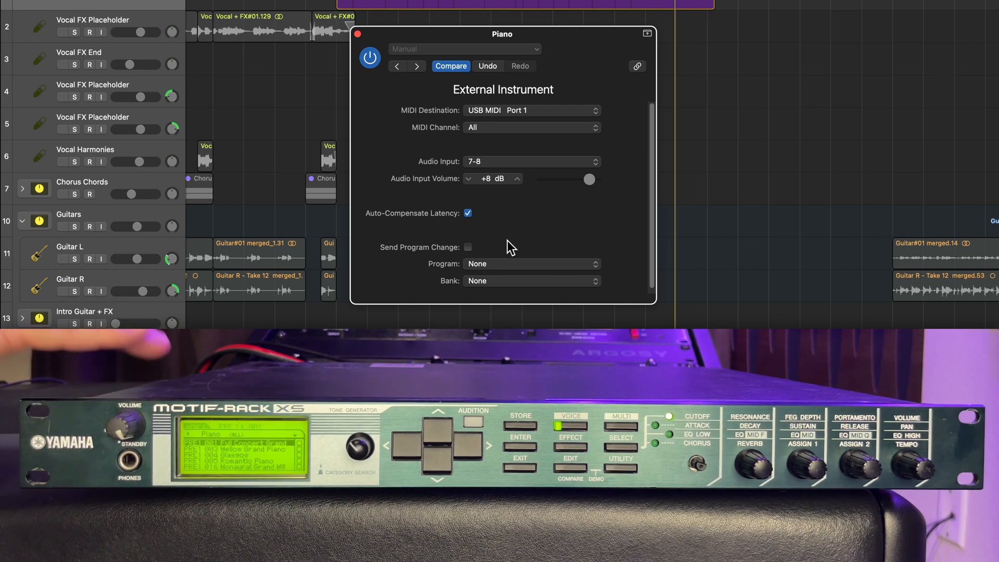
# Step: Leave Bank and Program at None, then enable Send Program Change so program 0 (Full Concert Grand) is sent
pyautogui.click(531, 263)
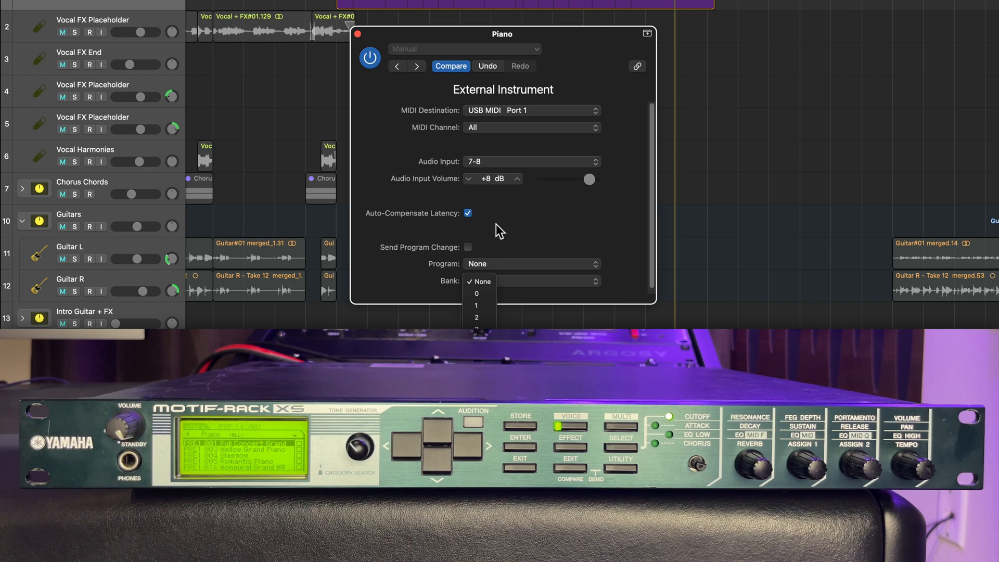
pyautogui.click(480, 281)
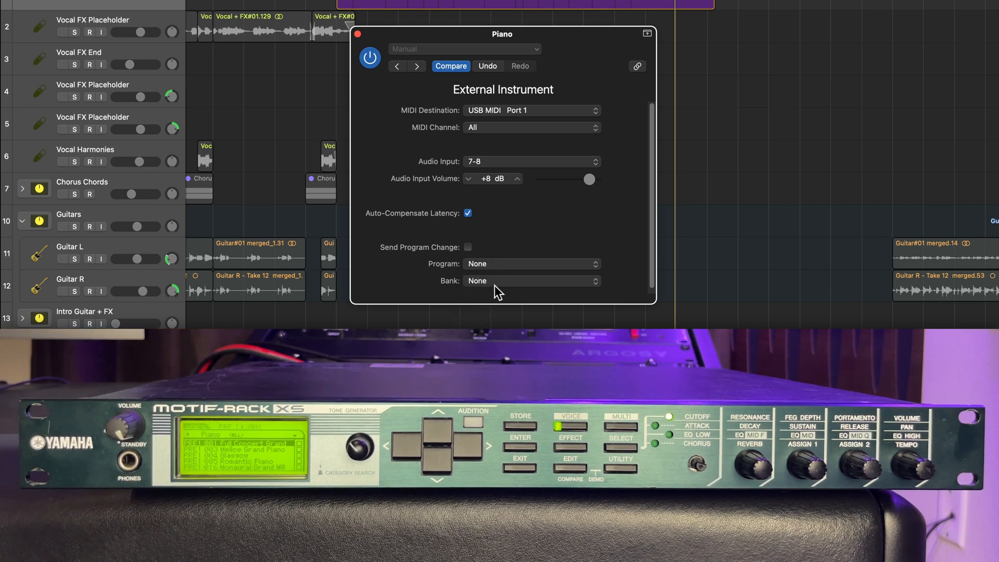
pyautogui.click(530, 263)
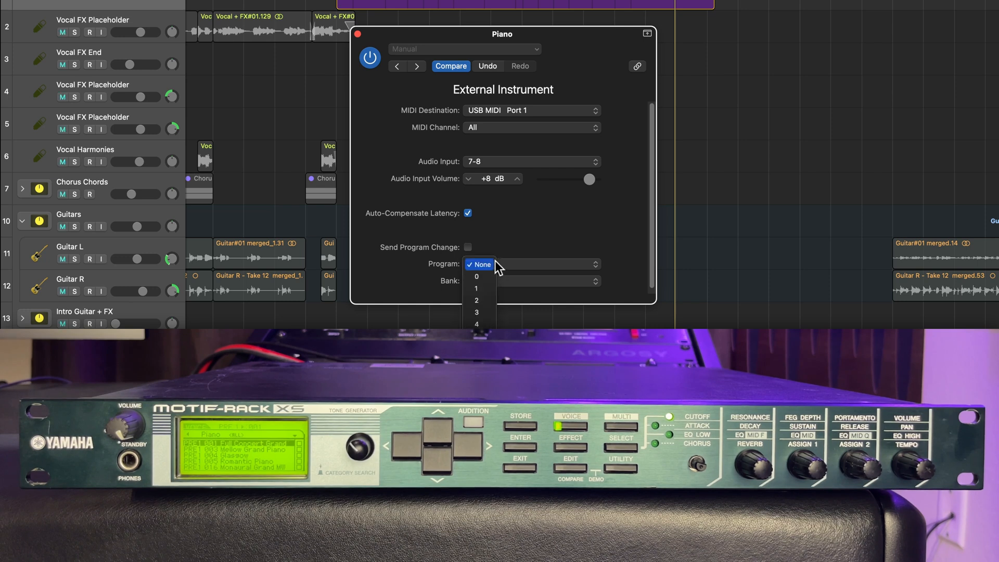
pyautogui.click(476, 276)
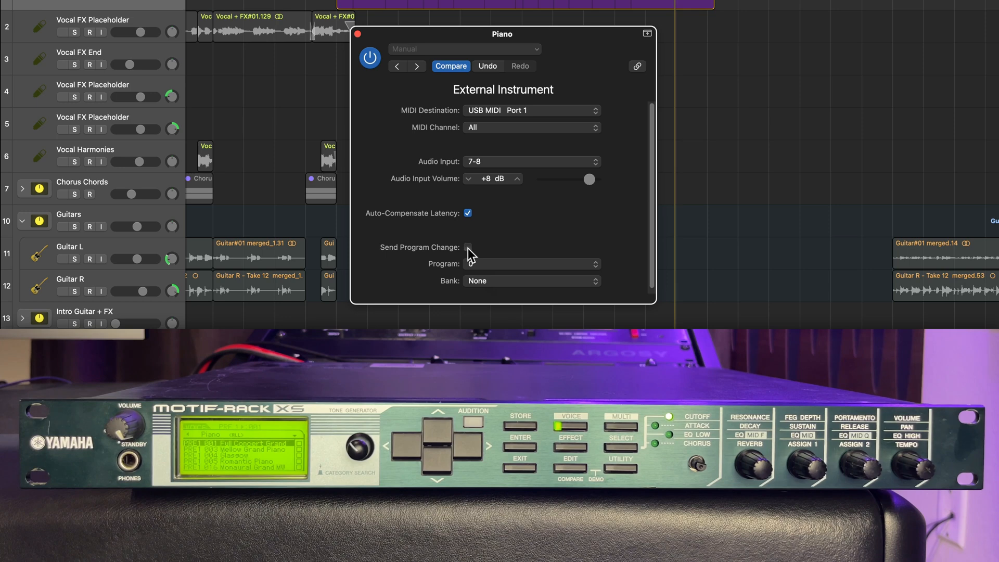
pyautogui.click(467, 248)
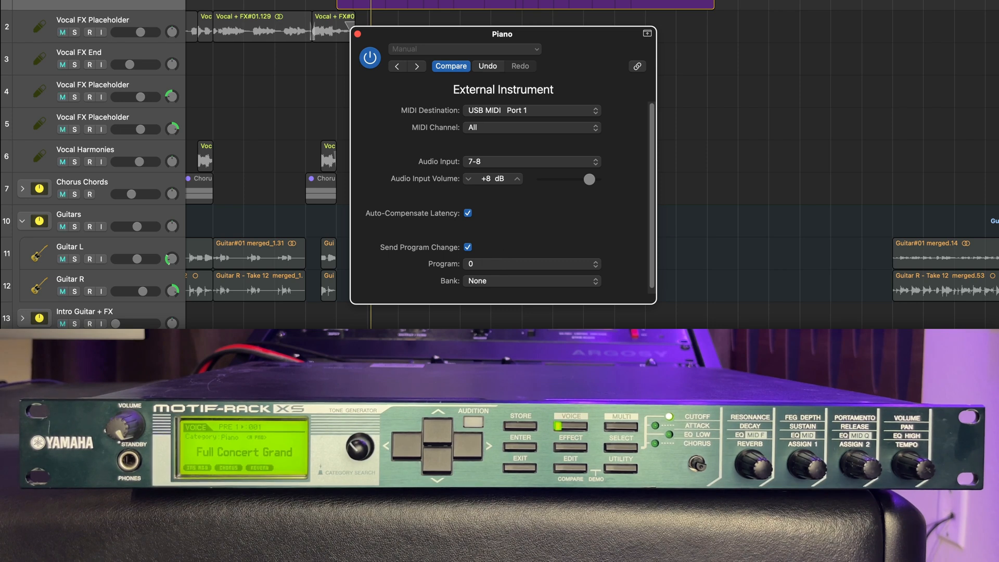
# Step: Toggle Send Program Change off and on, then set Program to 1 for Rock Grand Piano
pyautogui.click(468, 248)
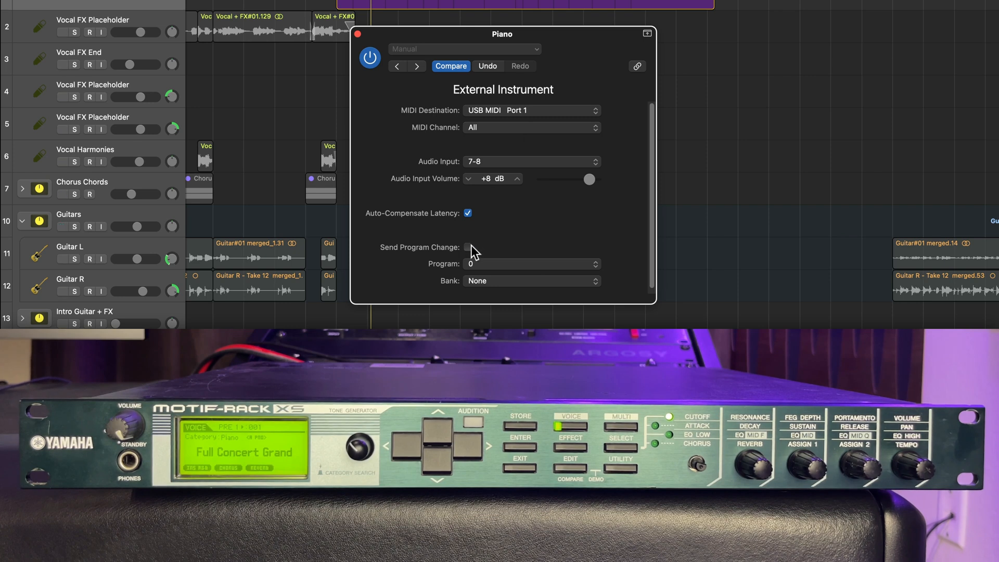
pyautogui.click(468, 248)
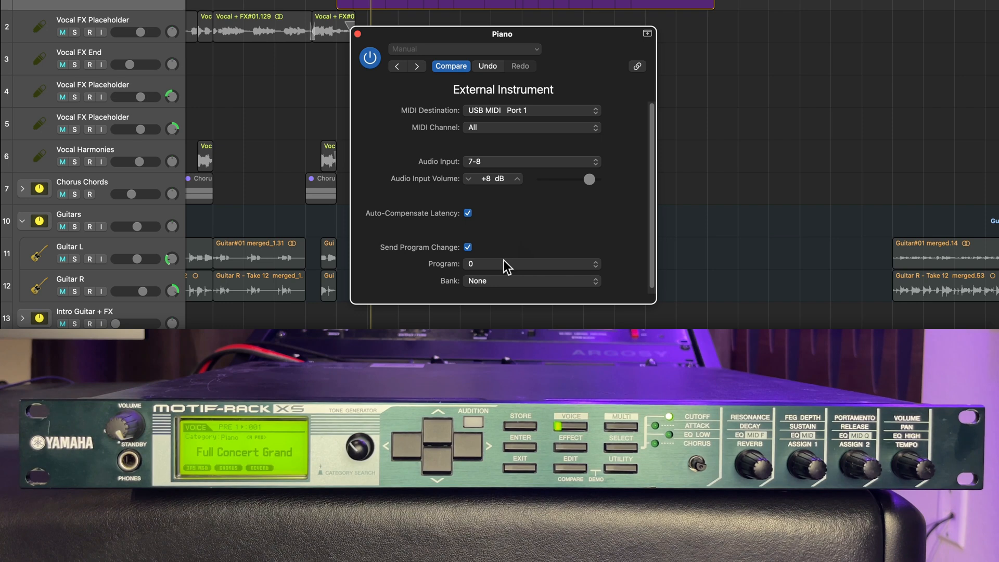
pyautogui.click(531, 263)
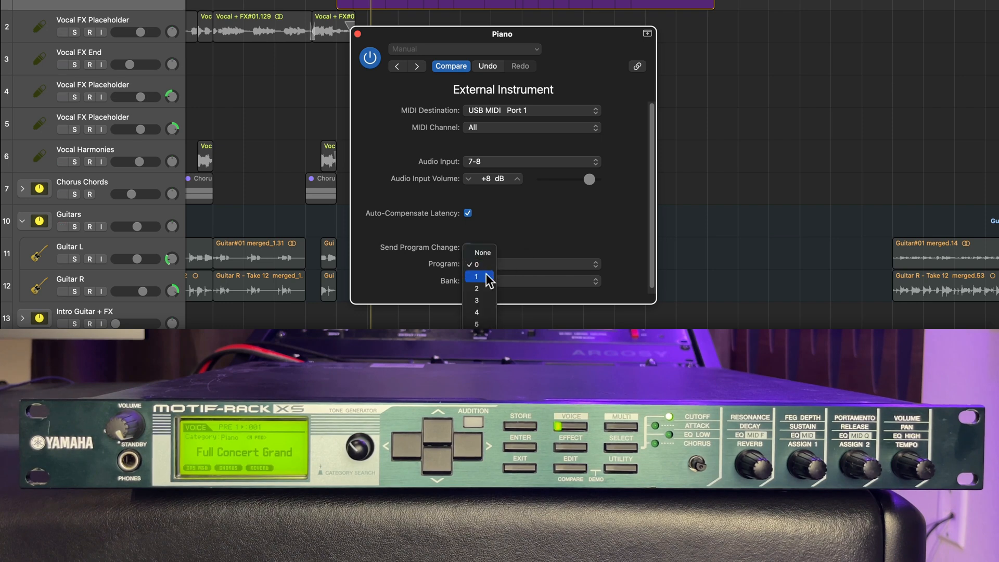
pyautogui.click(476, 276)
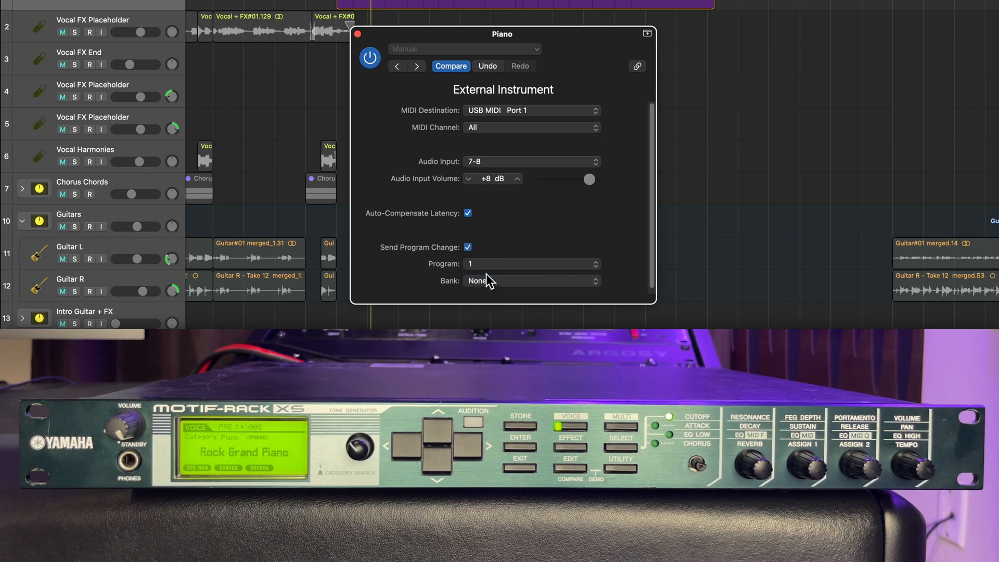
pyautogui.moveTo(506, 246)
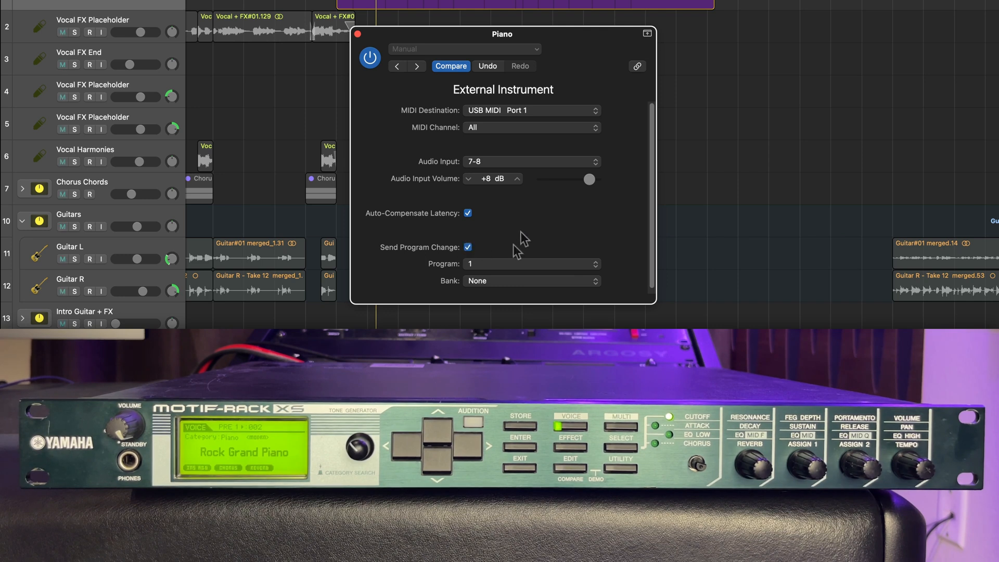
pyautogui.click(595, 263)
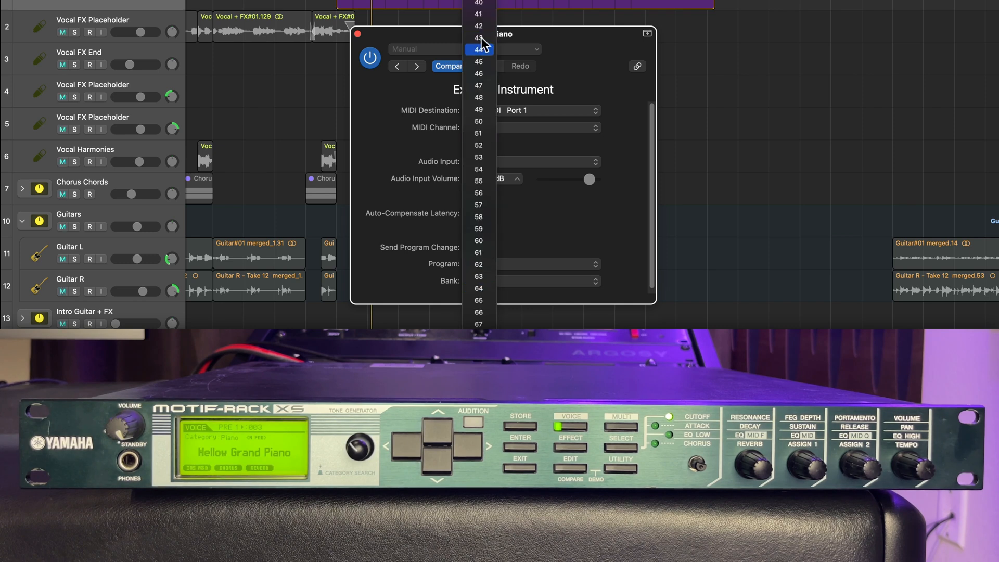
# Step: Audition programs 46, 74 and 7 on the synth, then settle on Program 8
pyautogui.click(477, 49)
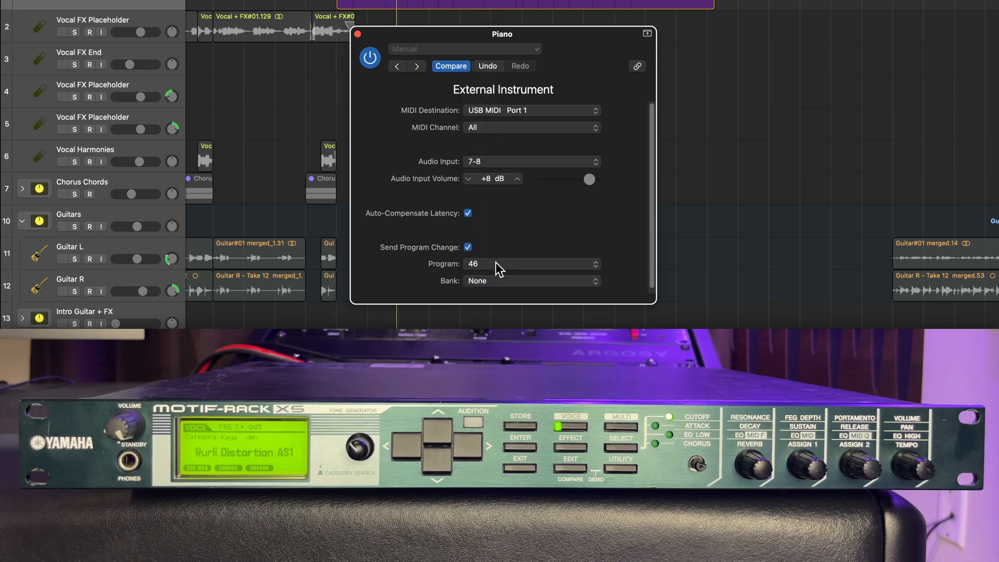
pyautogui.click(531, 263)
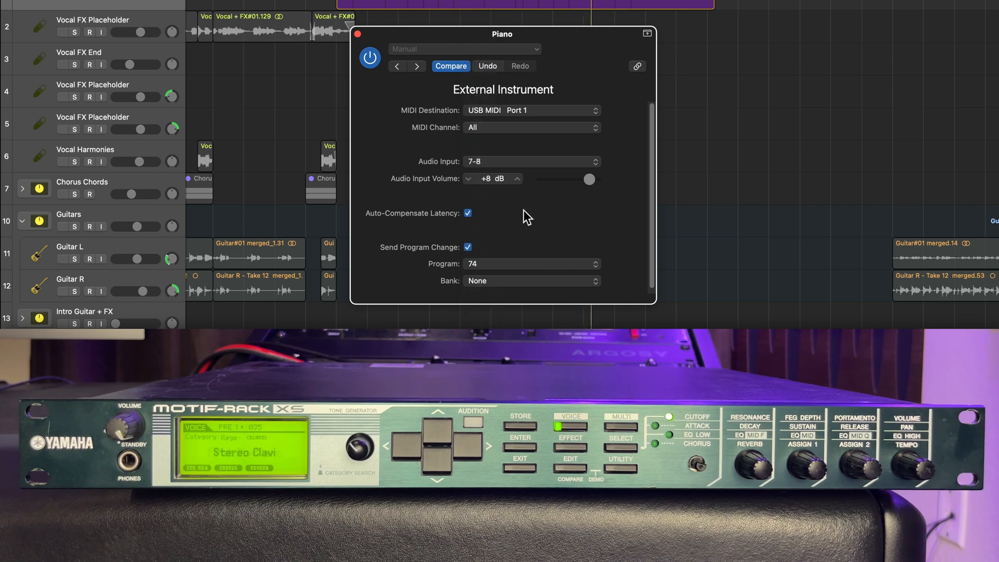
pyautogui.click(532, 263)
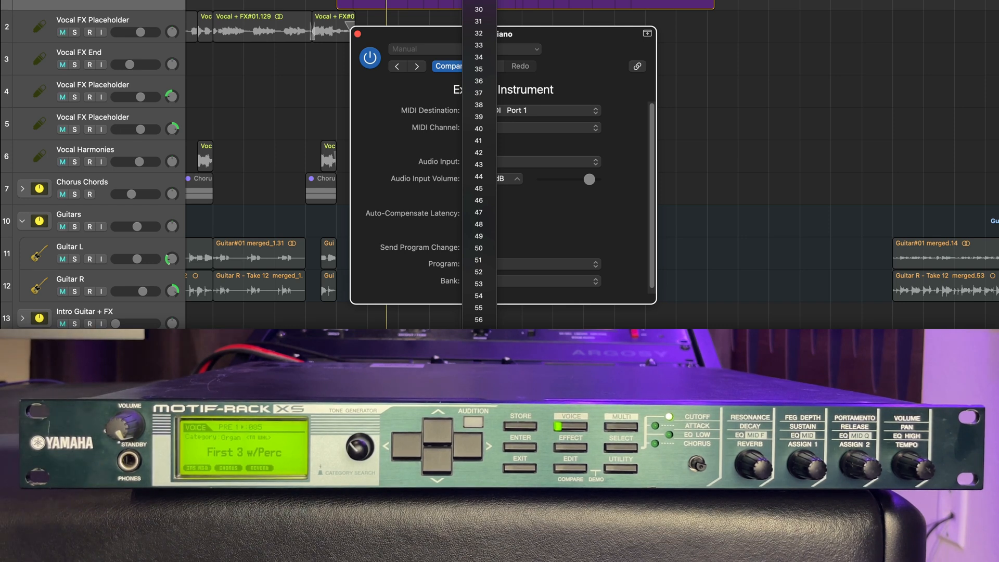
pyautogui.click(478, 264)
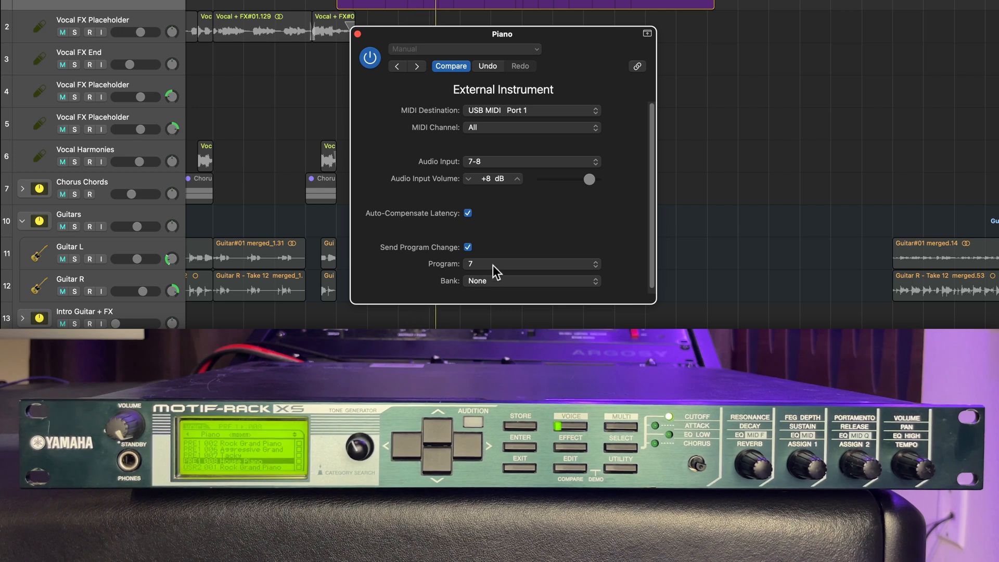
pyautogui.click(531, 263)
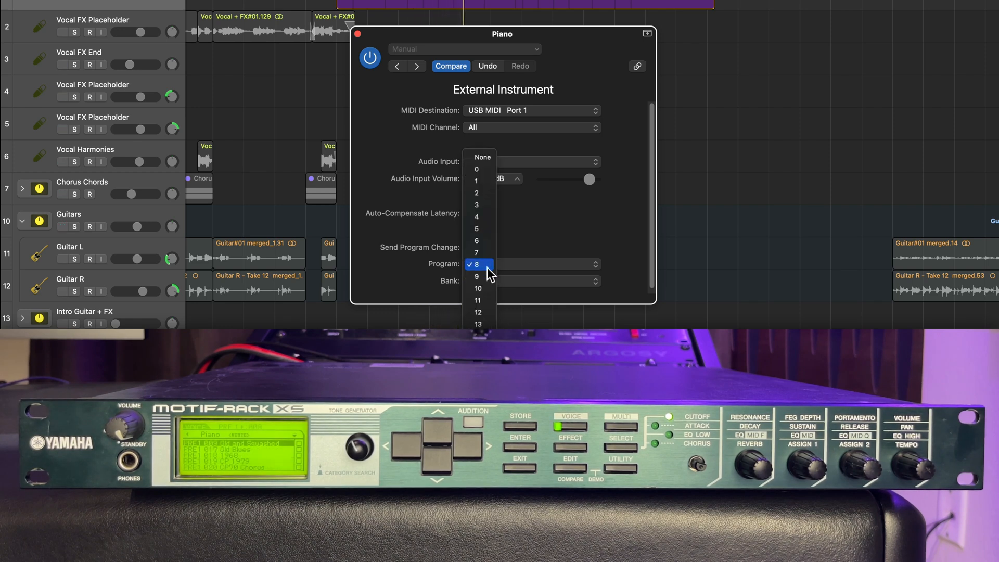
pyautogui.click(476, 263)
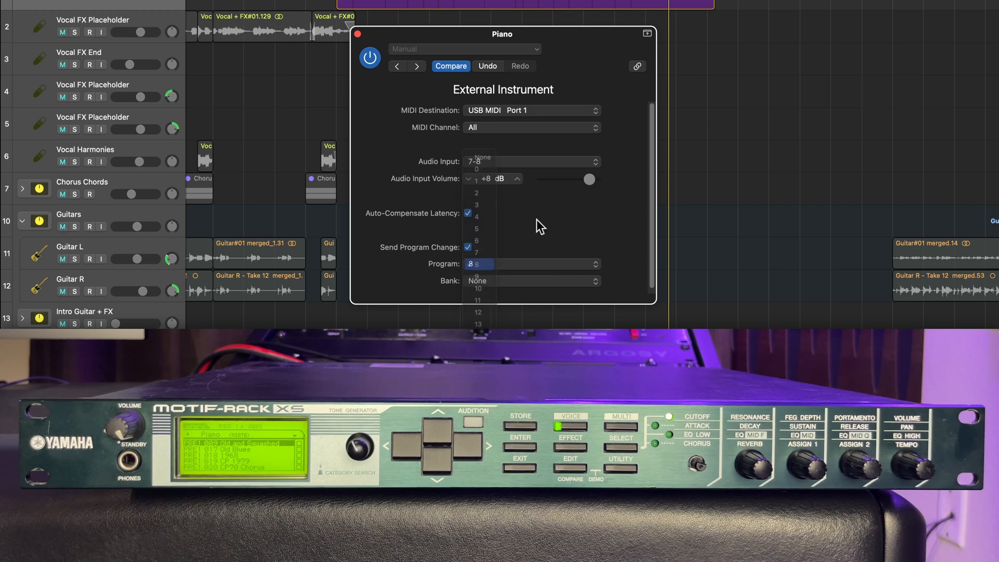
pyautogui.click(477, 263)
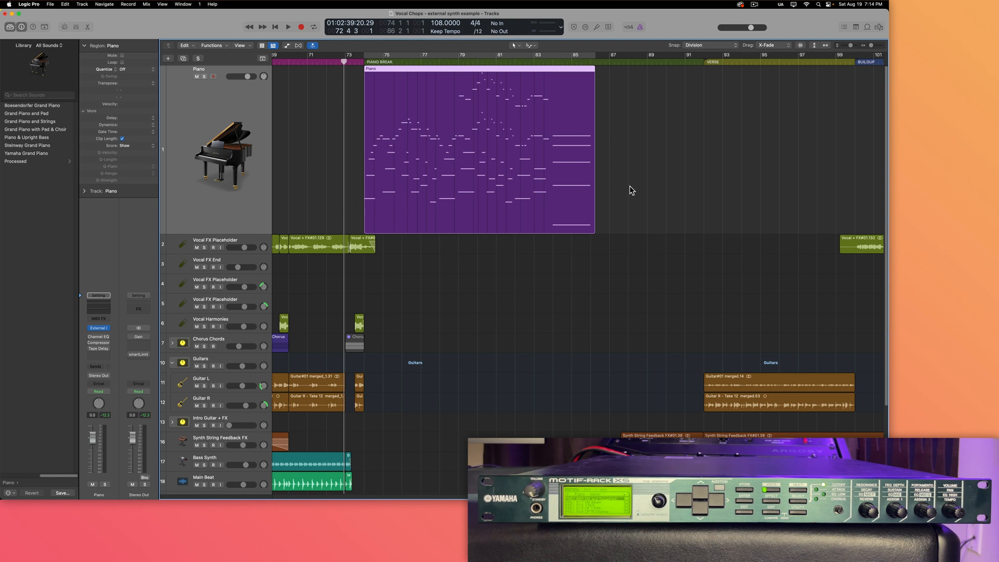
pyautogui.moveTo(496, 221)
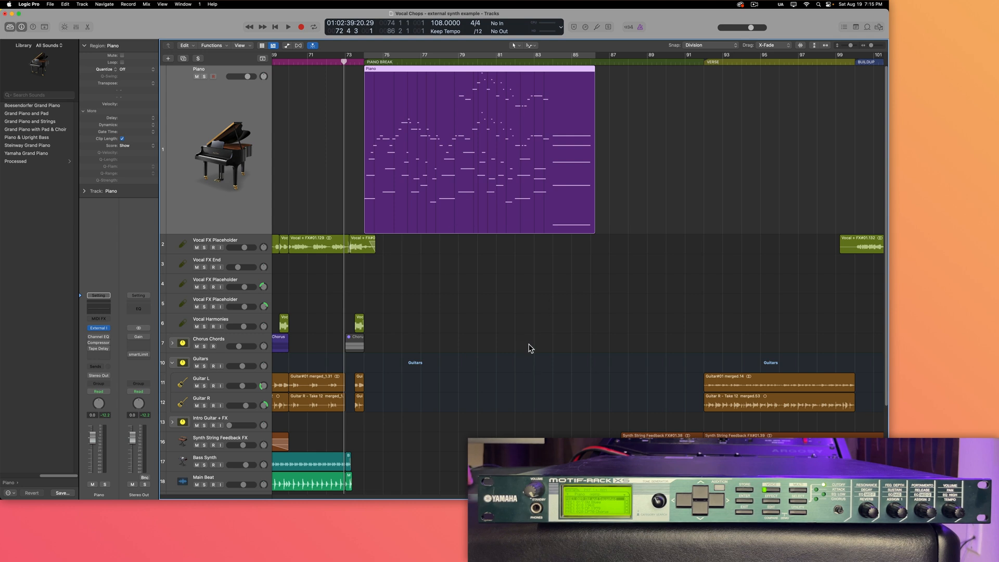
pyautogui.moveTo(523, 341)
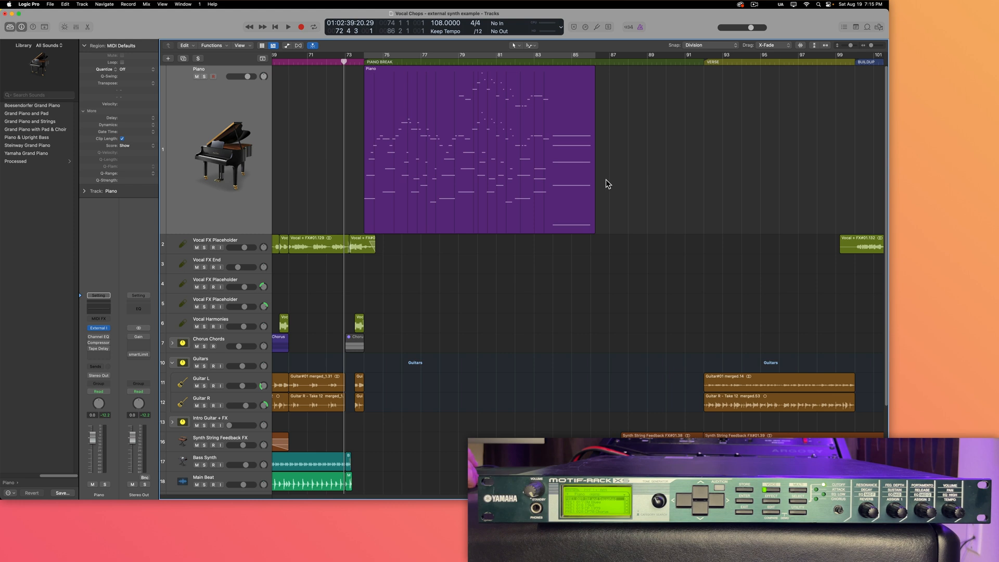
pyautogui.moveTo(587, 175)
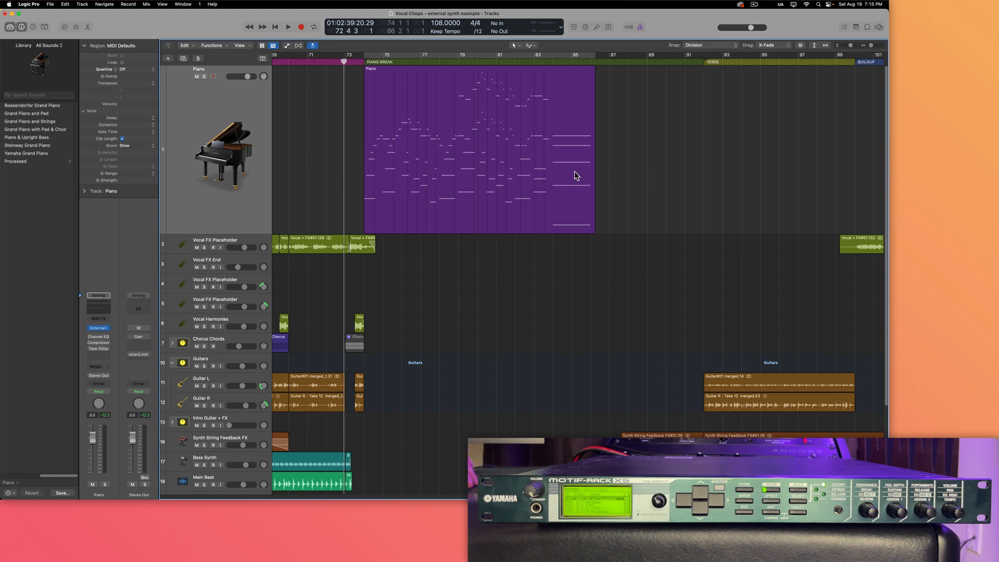
# Step: Create a new empty audio track, Audio 17, below the Piano track
pyautogui.click(168, 58)
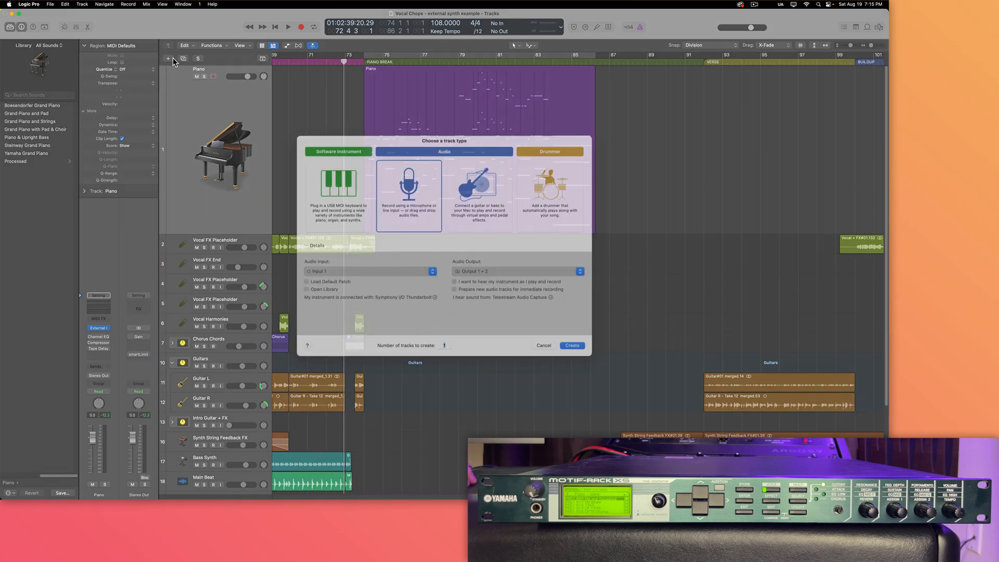
pyautogui.click(570, 344)
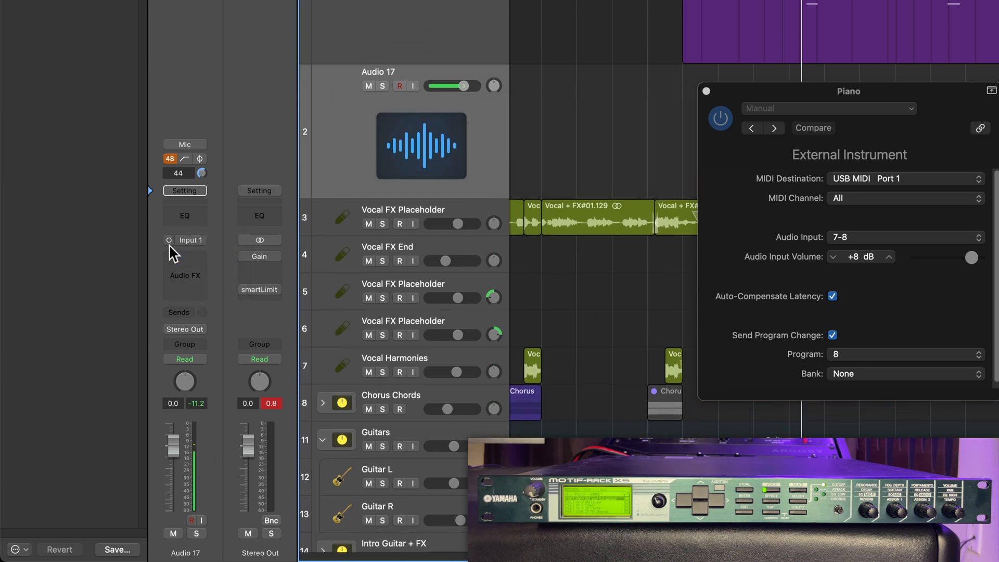
# Step: Set Audio 17's input source to Bus 7 from the Bus submenu
pyautogui.click(185, 241)
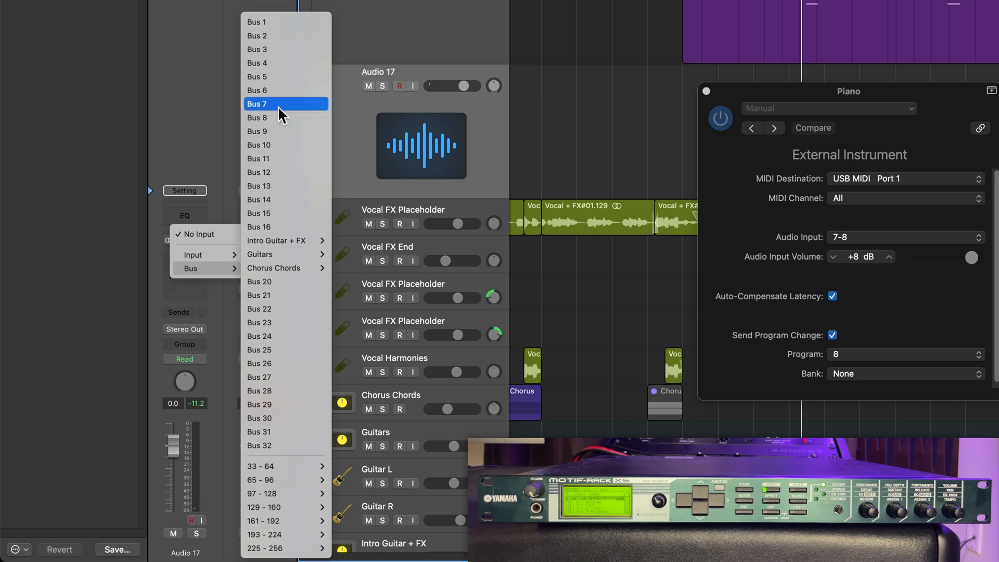
pyautogui.click(257, 103)
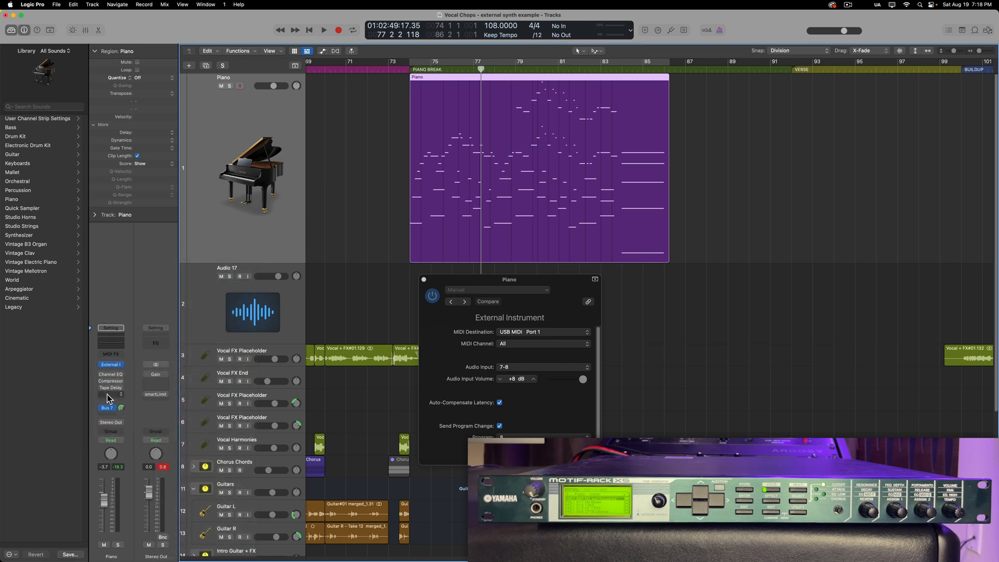
# Step: Confirm the Piano channel's send stays on Bus 7, feeding Audio 17
pyautogui.click(110, 408)
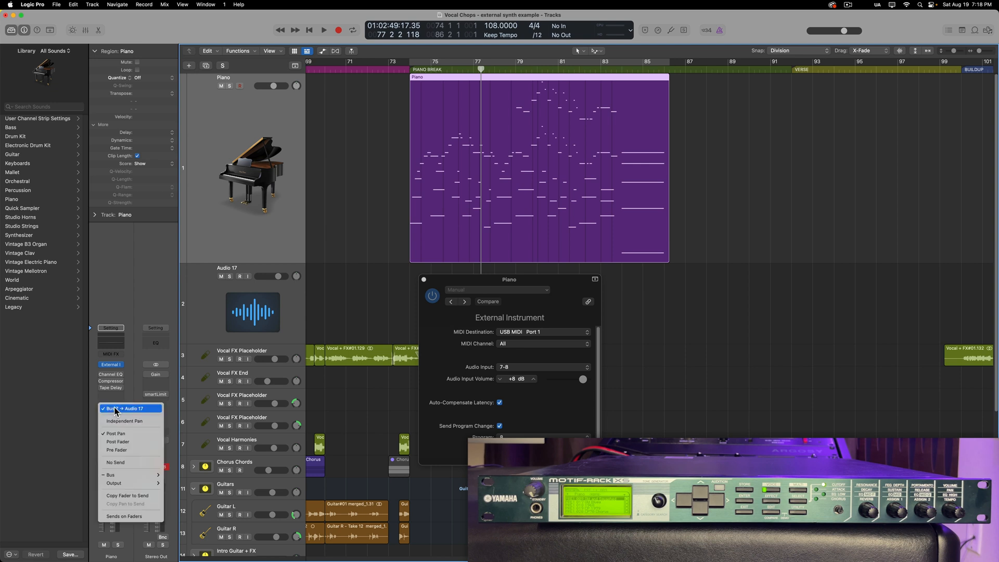
pyautogui.click(113, 407)
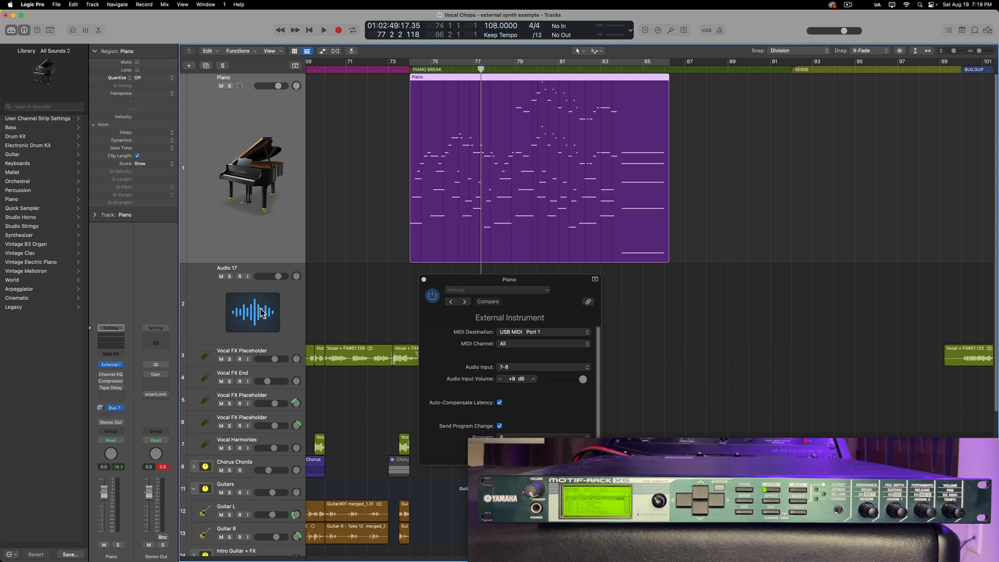
# Step: Rename the Audio 17 track to 'E Piano - ext'
pyautogui.click(252, 312)
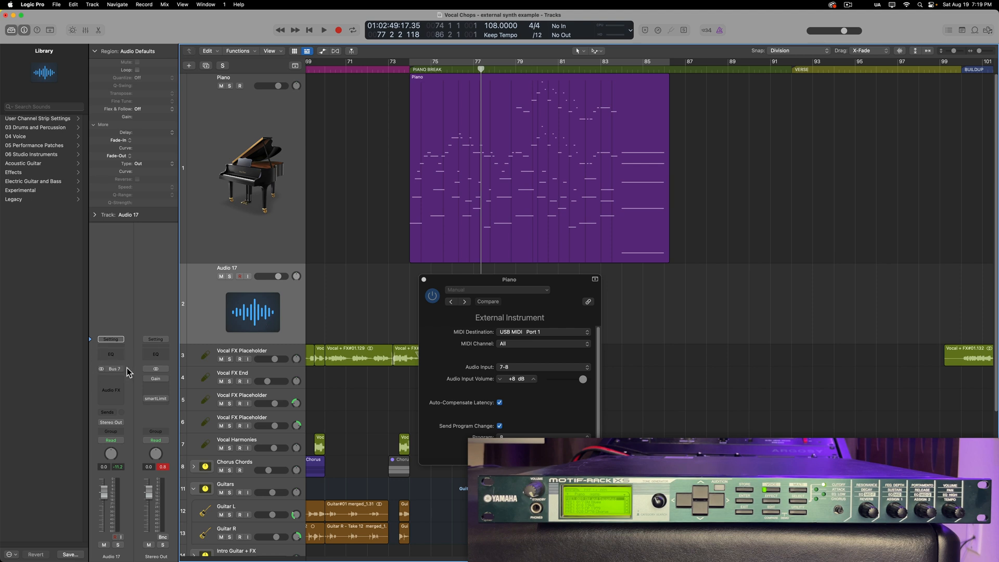
pyautogui.doubleClick(227, 267)
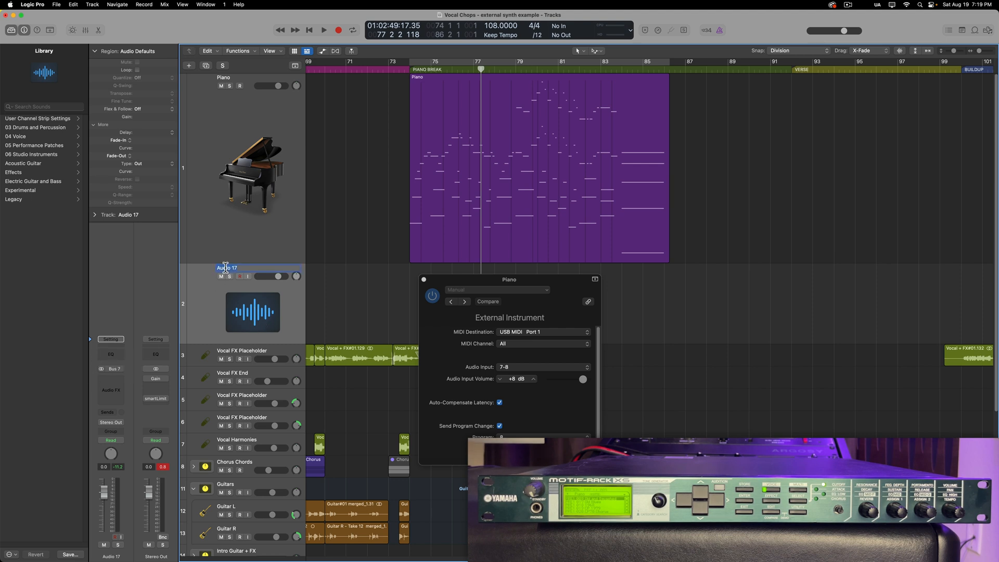
pyautogui.write('E Piano - ext')
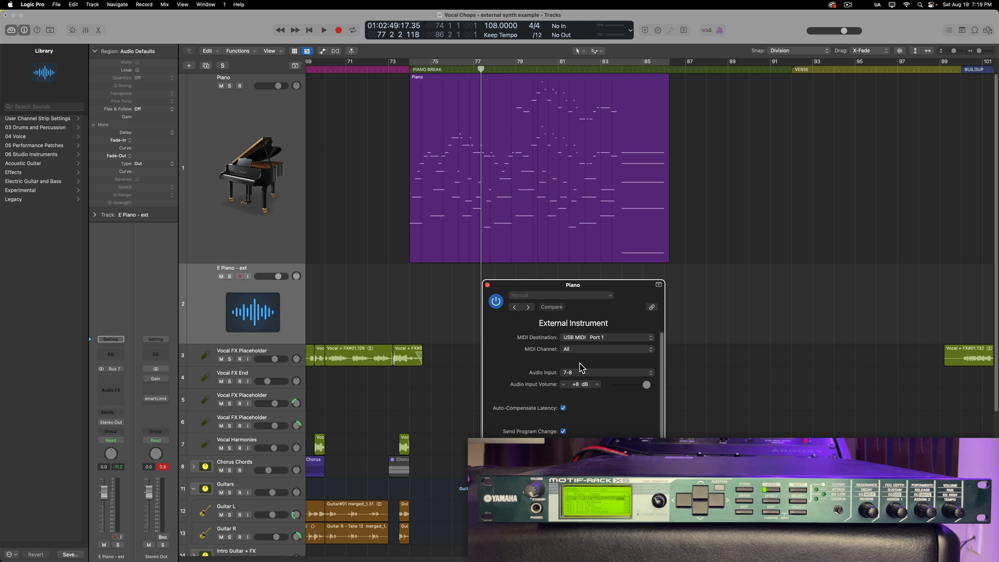
pyautogui.moveTo(543, 396)
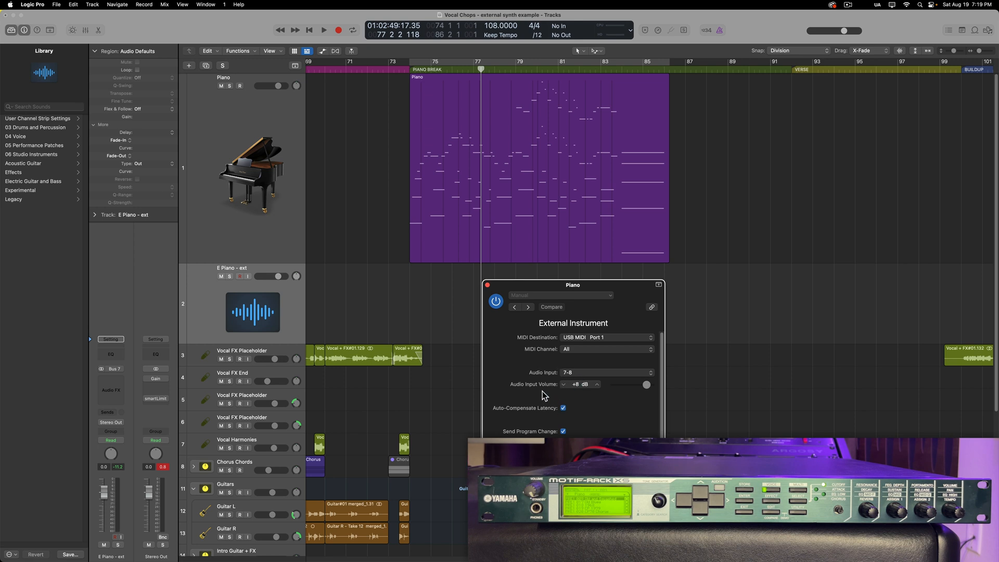
pyautogui.moveTo(654, 399)
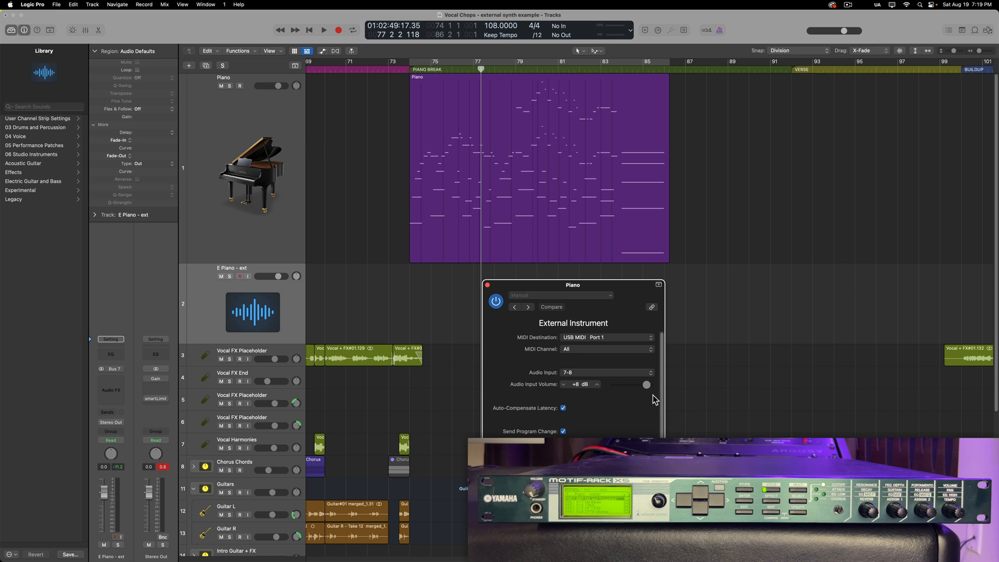
pyautogui.moveTo(580, 412)
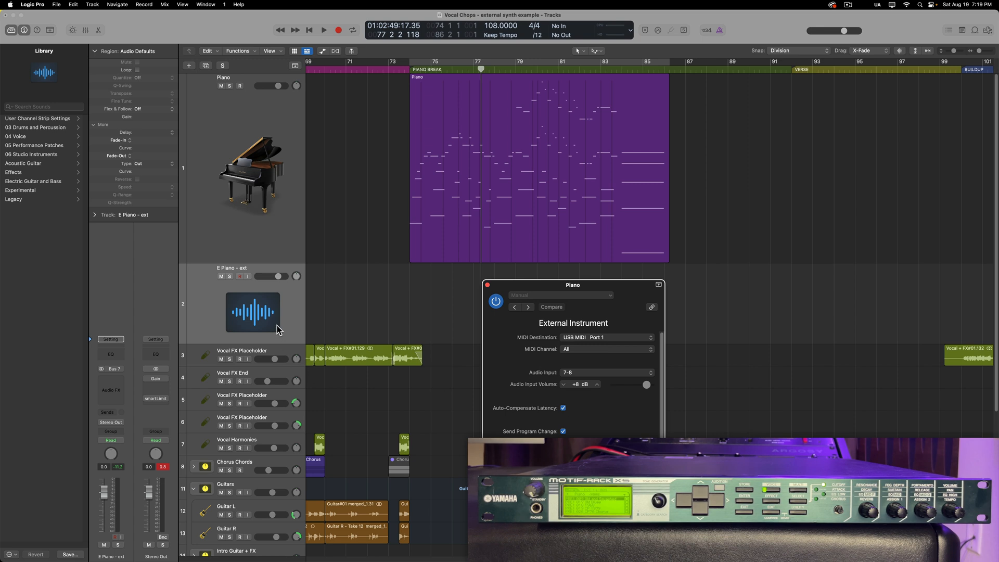
pyautogui.moveTo(274, 245)
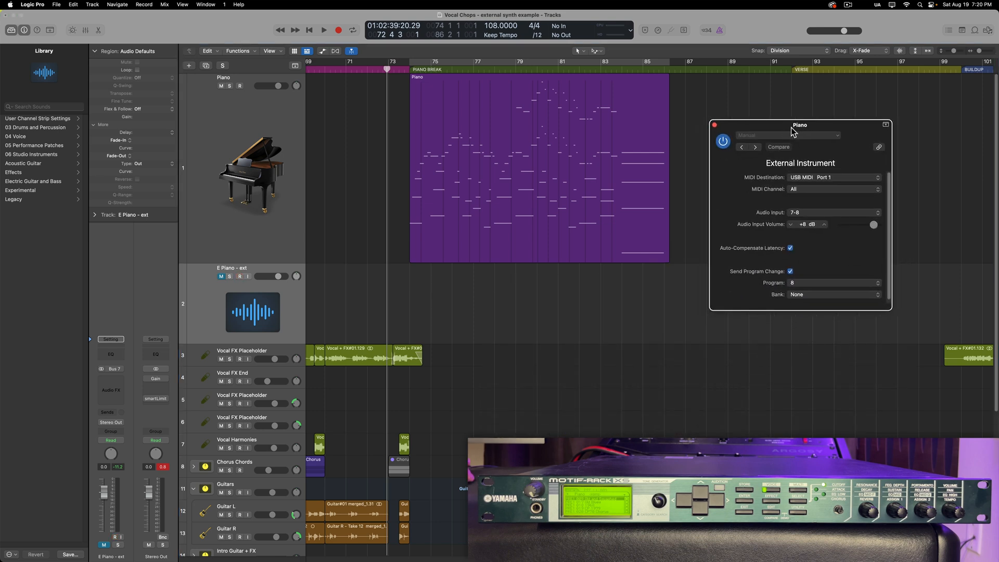
pyautogui.moveTo(320, 311)
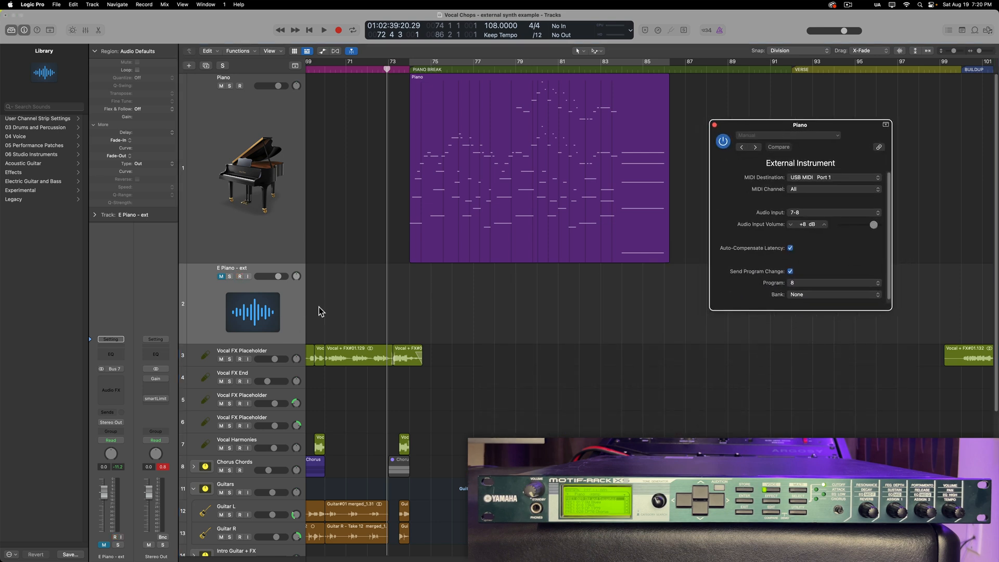
# Step: Record the external synth's piano part onto E Piano - ext from bar 73 to 87
pyautogui.click(338, 30)
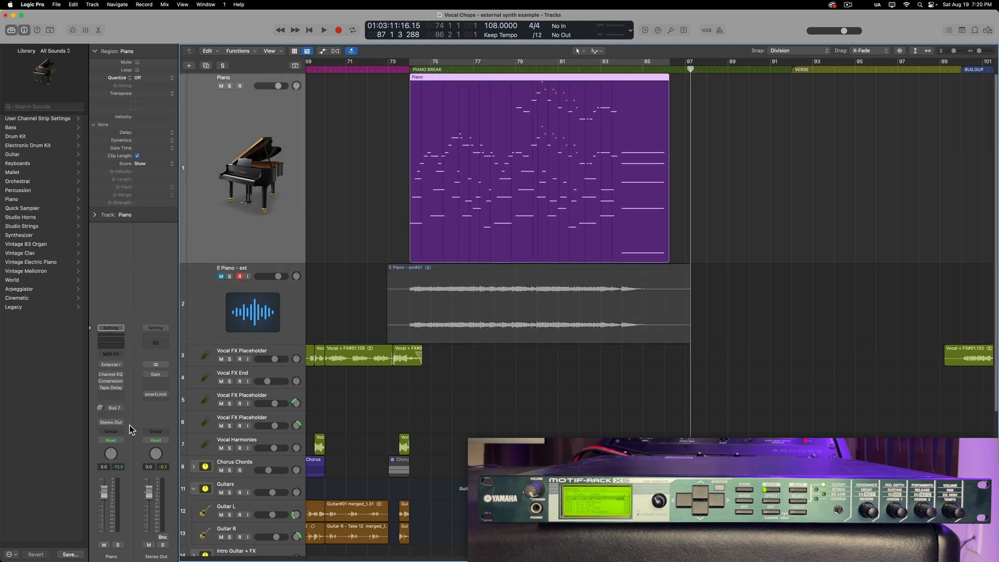
# Step: Select the E Piano - ext track and its new region, then reach its insert effects list
pyautogui.click(220, 86)
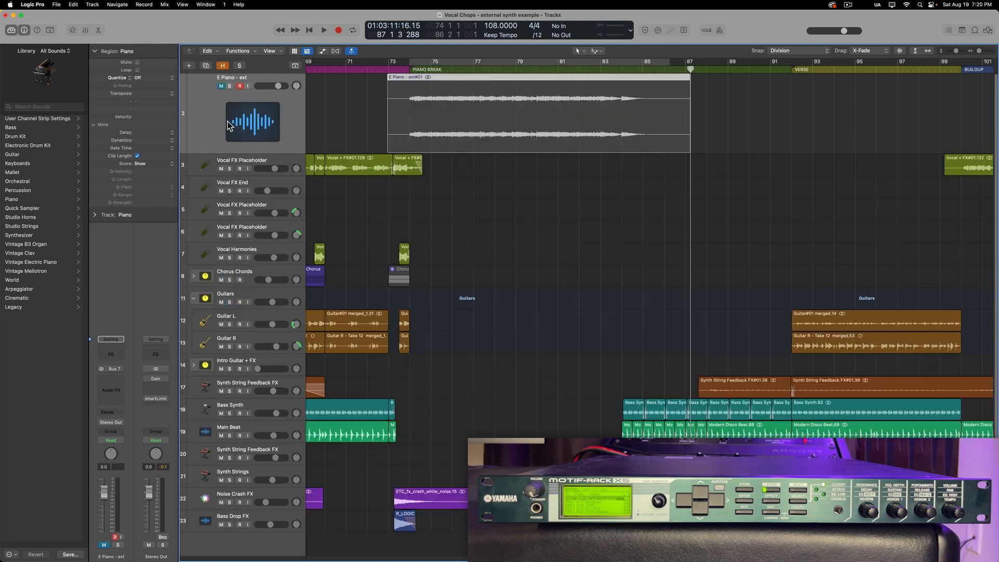
pyautogui.click(538, 112)
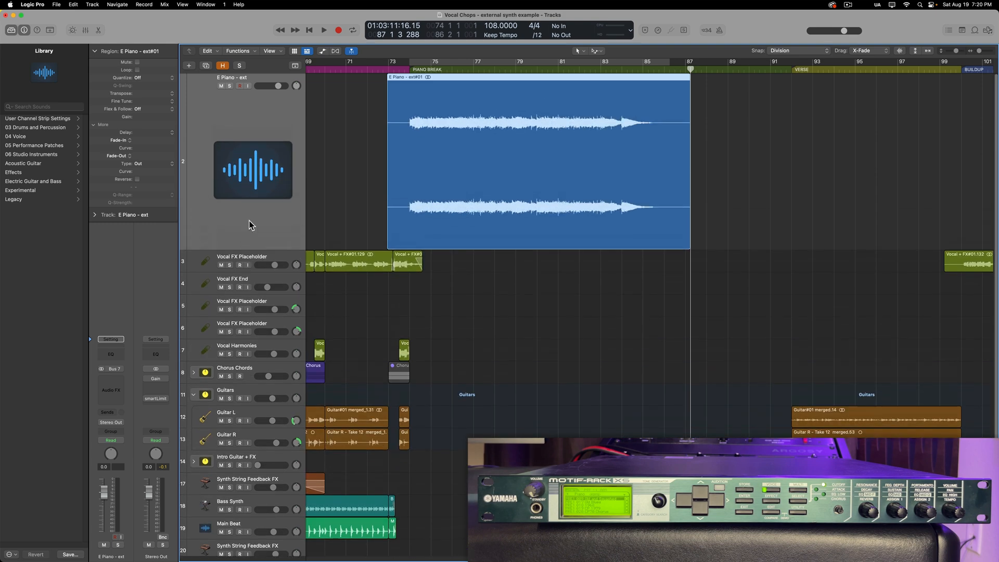
pyautogui.click(113, 369)
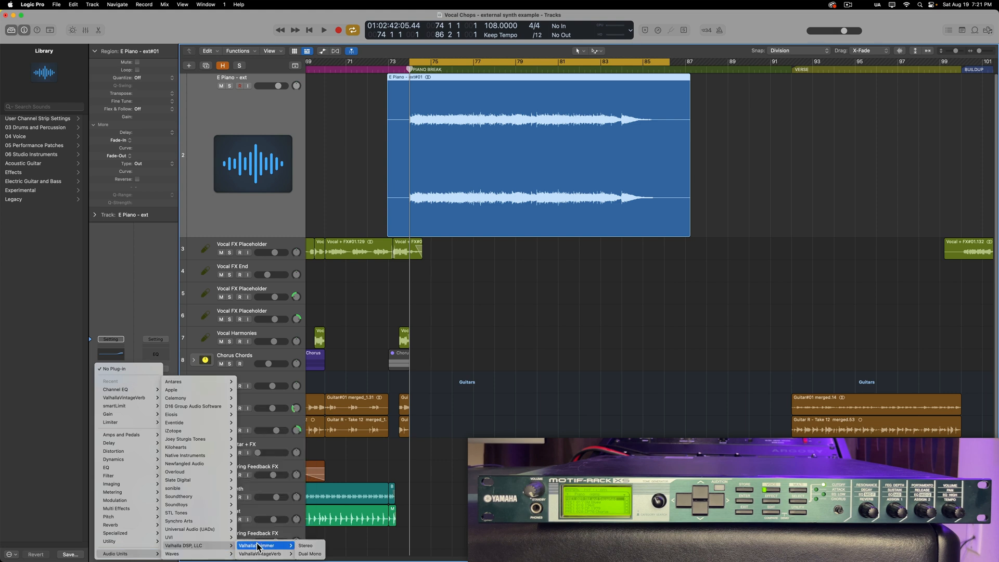
pyautogui.moveTo(260, 553)
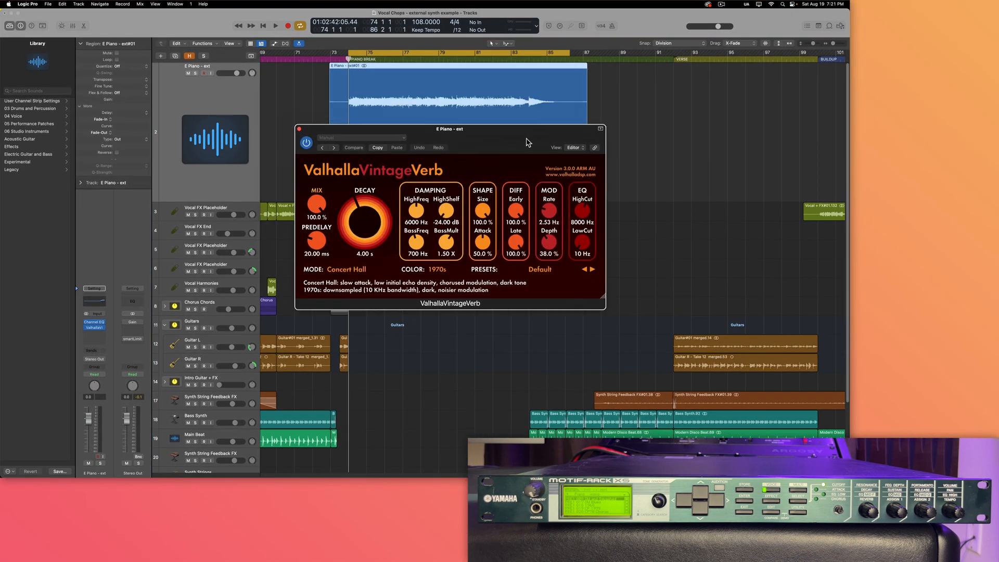
# Step: Set VintageVerb to 22% mix and add a Channel EQ with a high-shelf boost
pyautogui.moveTo(450, 129); pyautogui.dragTo(538, 236)
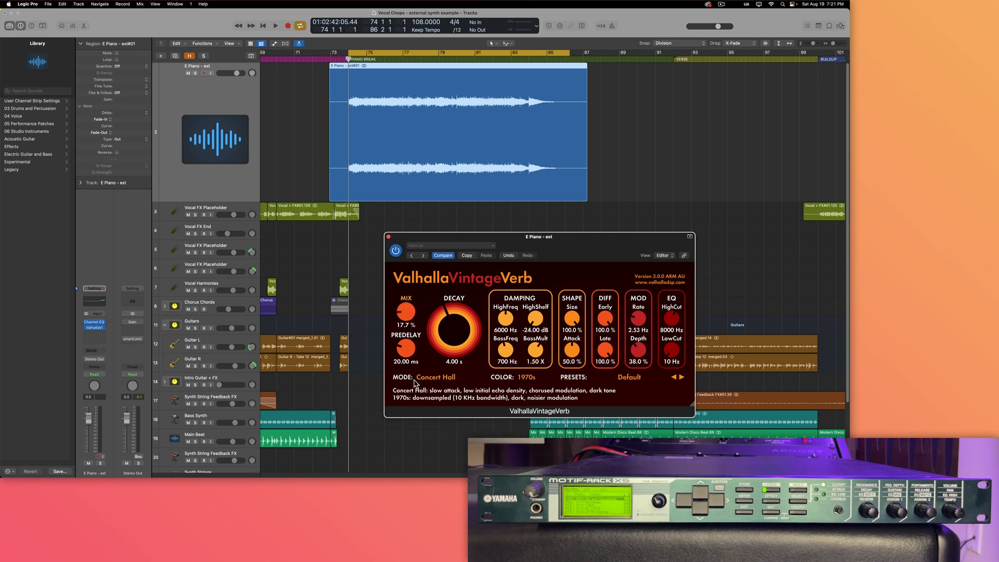
pyautogui.click(275, 25)
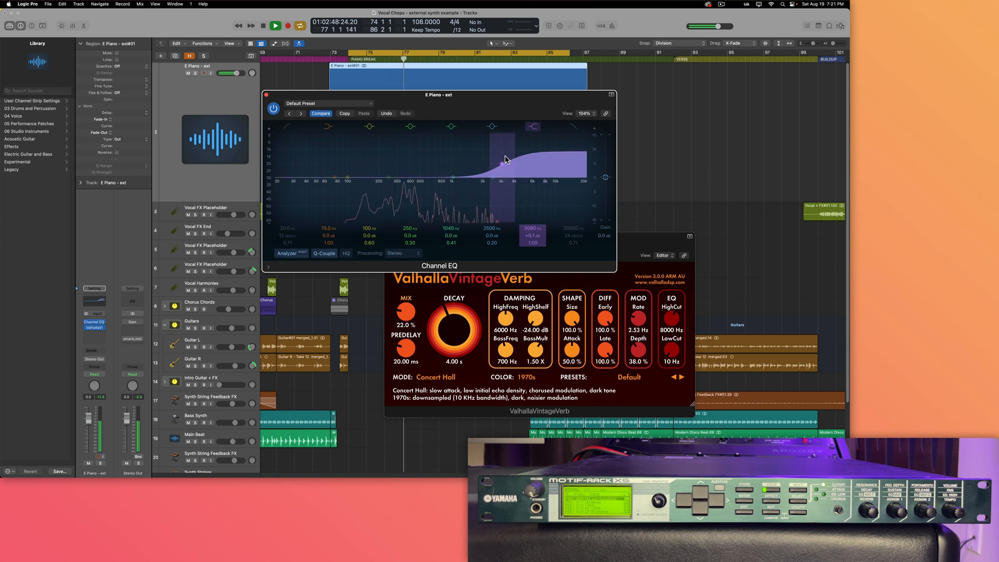
# Step: Ease the Channel EQ high-shelf boost to a gentler lift and close its window
pyautogui.moveTo(506, 160); pyautogui.dragTo(515, 174)
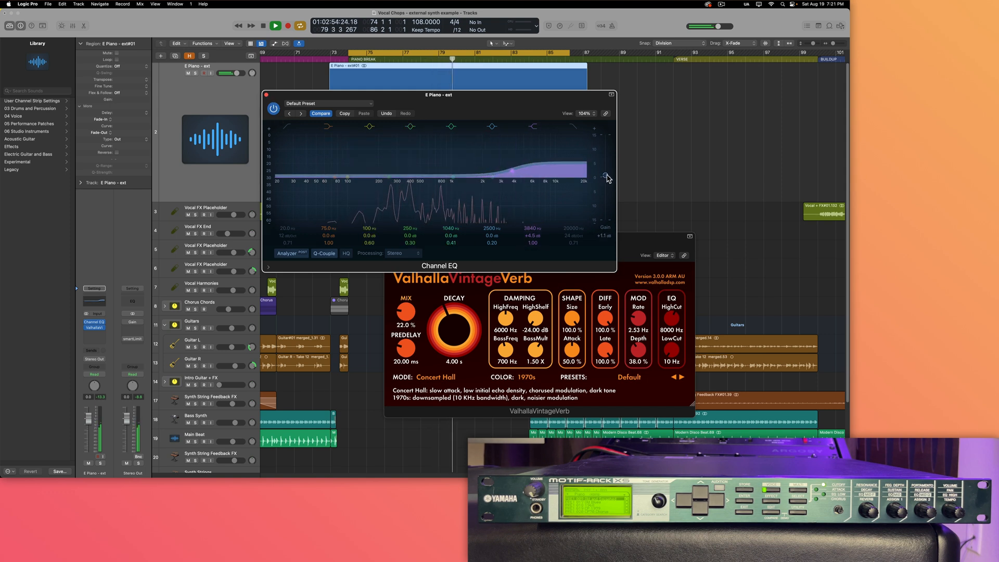
pyautogui.click(530, 126)
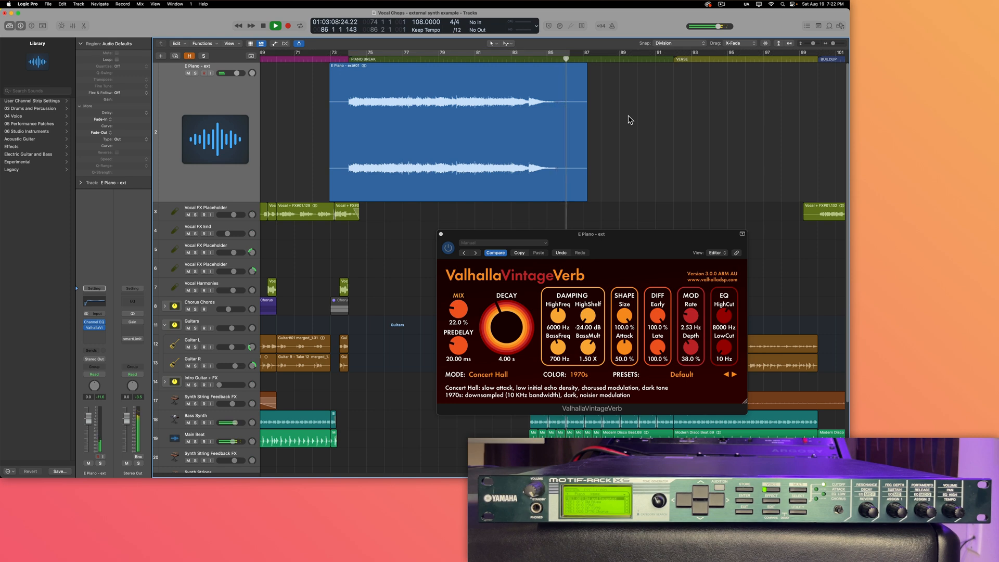
pyautogui.click(275, 25)
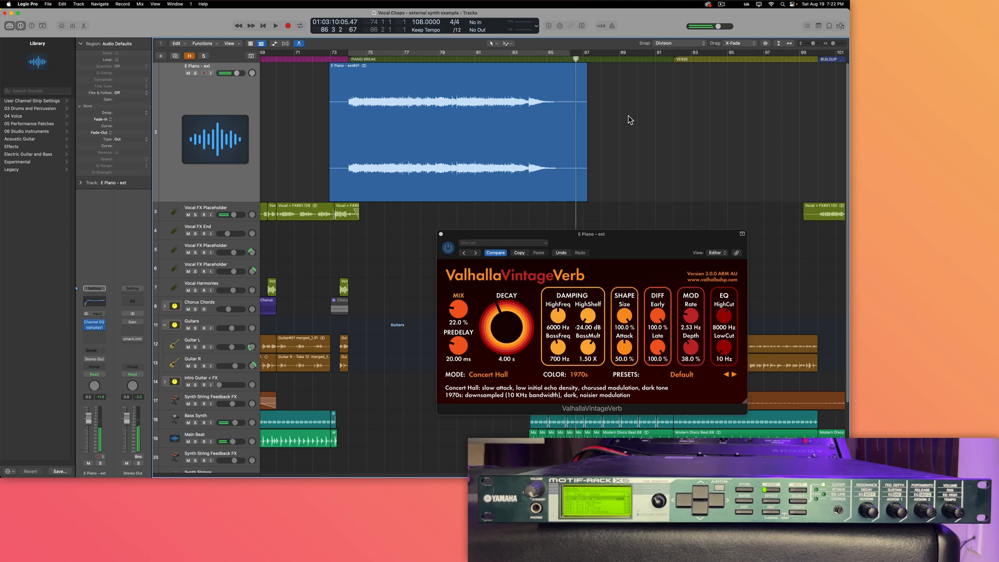